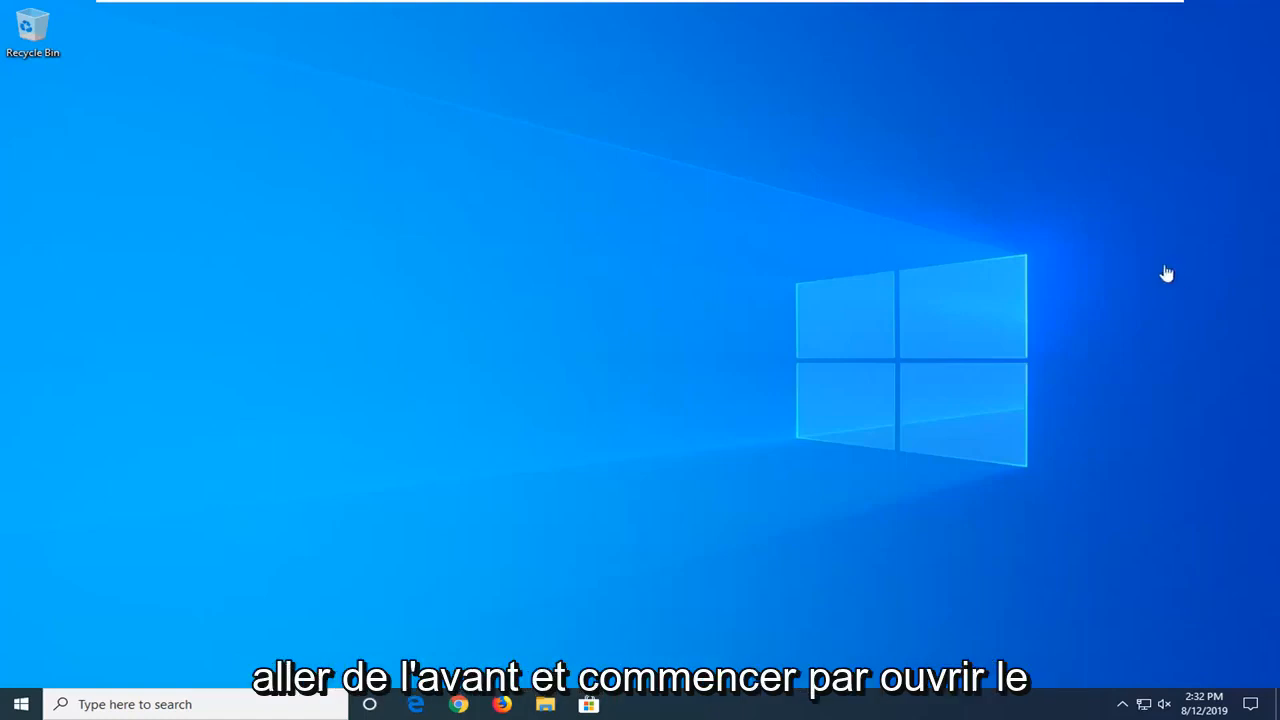
# Search the Start menu for 'index' to bring up Indexing Options.
pyautogui.click(20, 704)
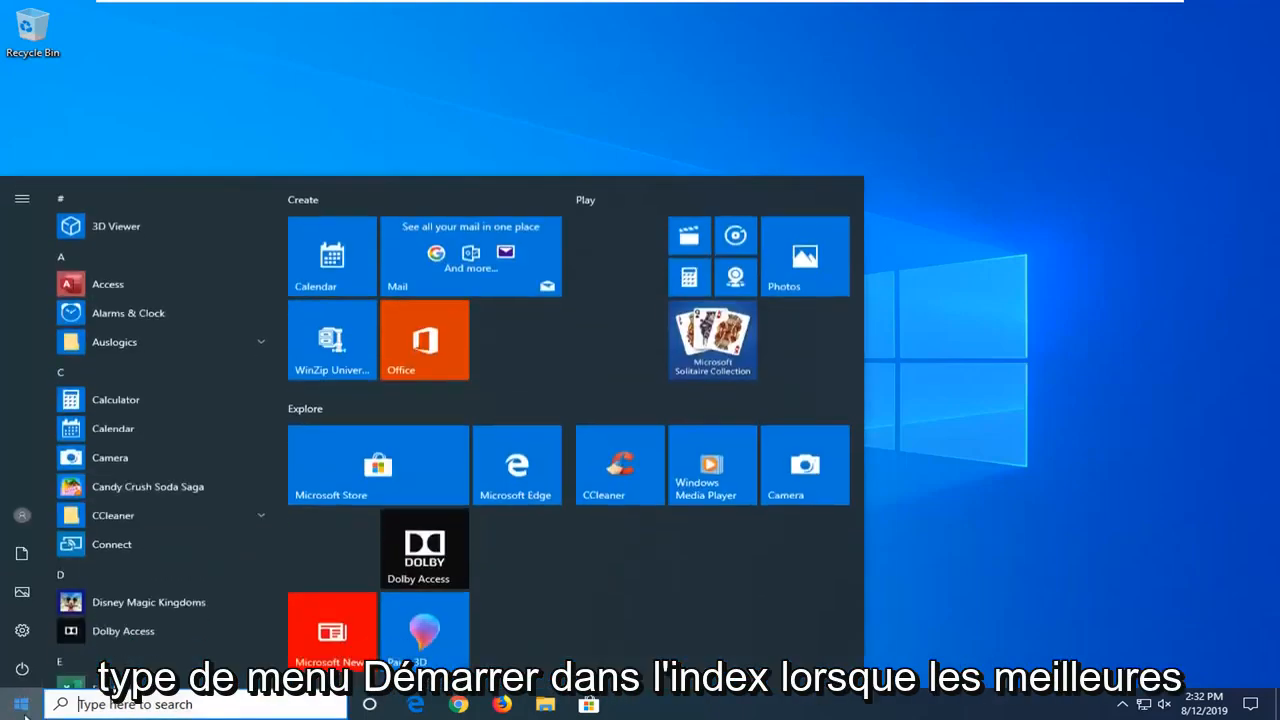
pyautogui.write('ind')
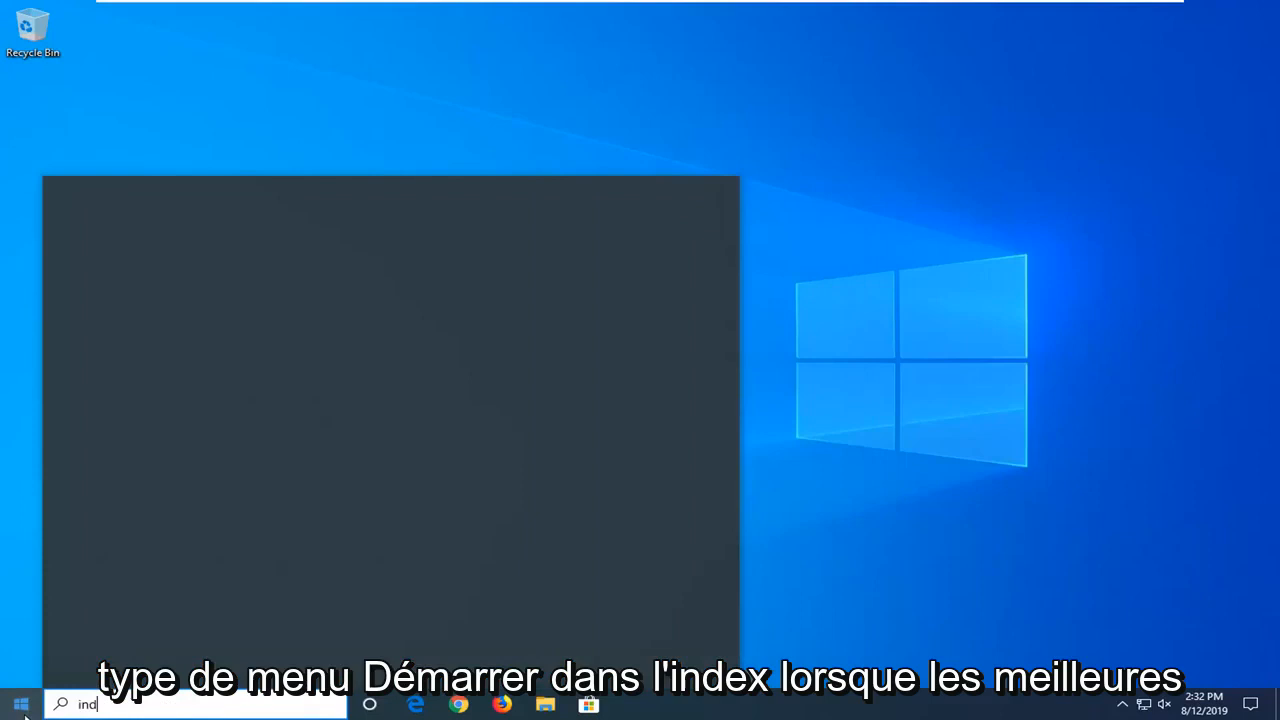
pyautogui.write('ex')
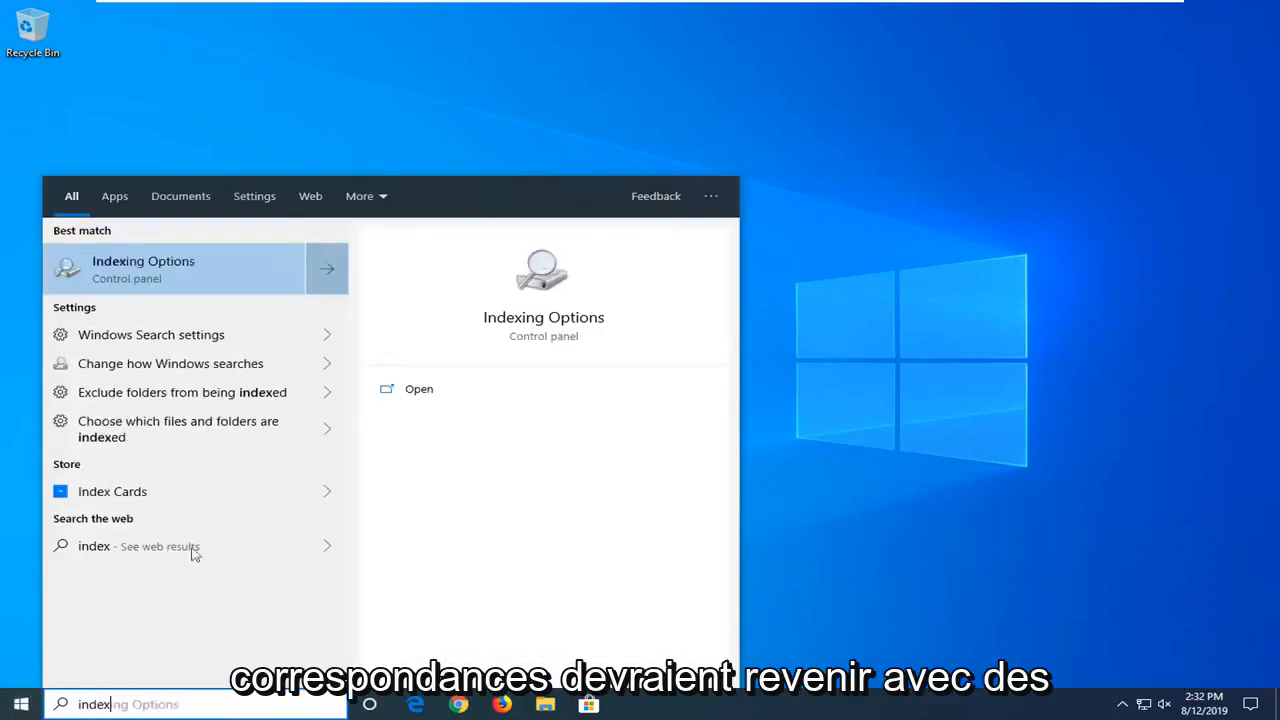
pyautogui.moveTo(140, 275)
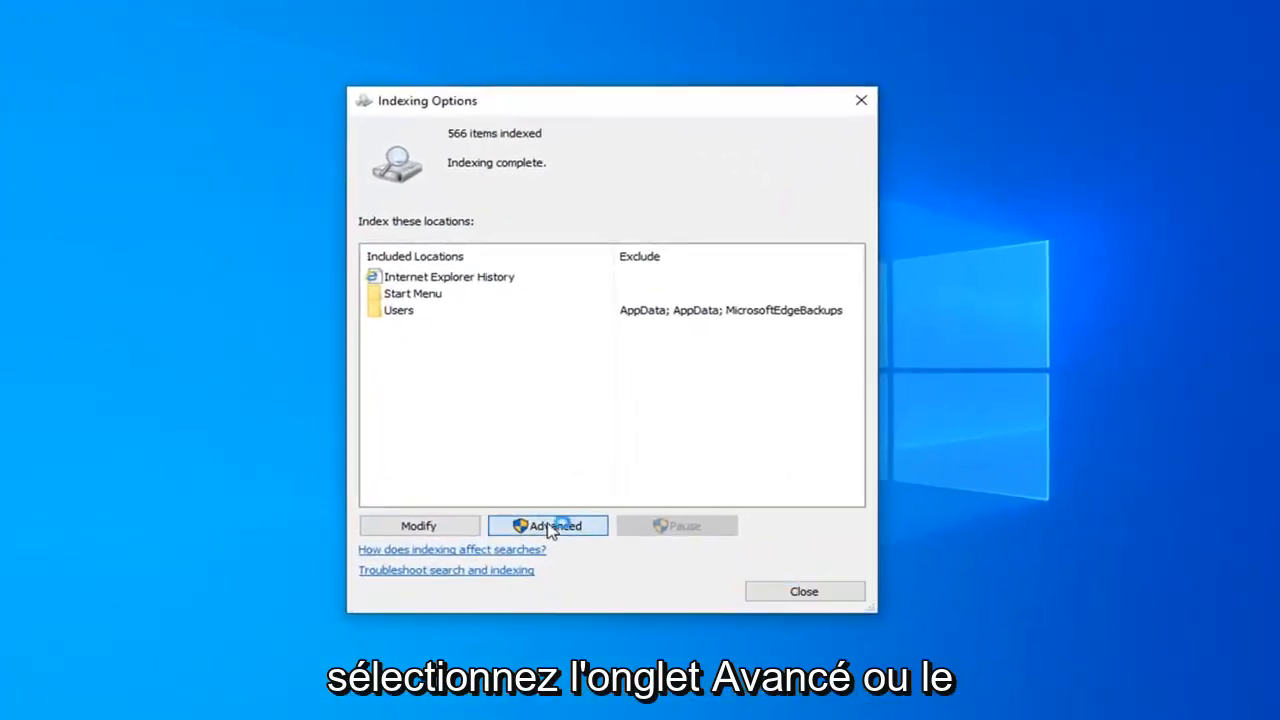
# Rebuild the search index from Indexing Options' Advanced settings and confirm the warning.
pyautogui.click(547, 525)
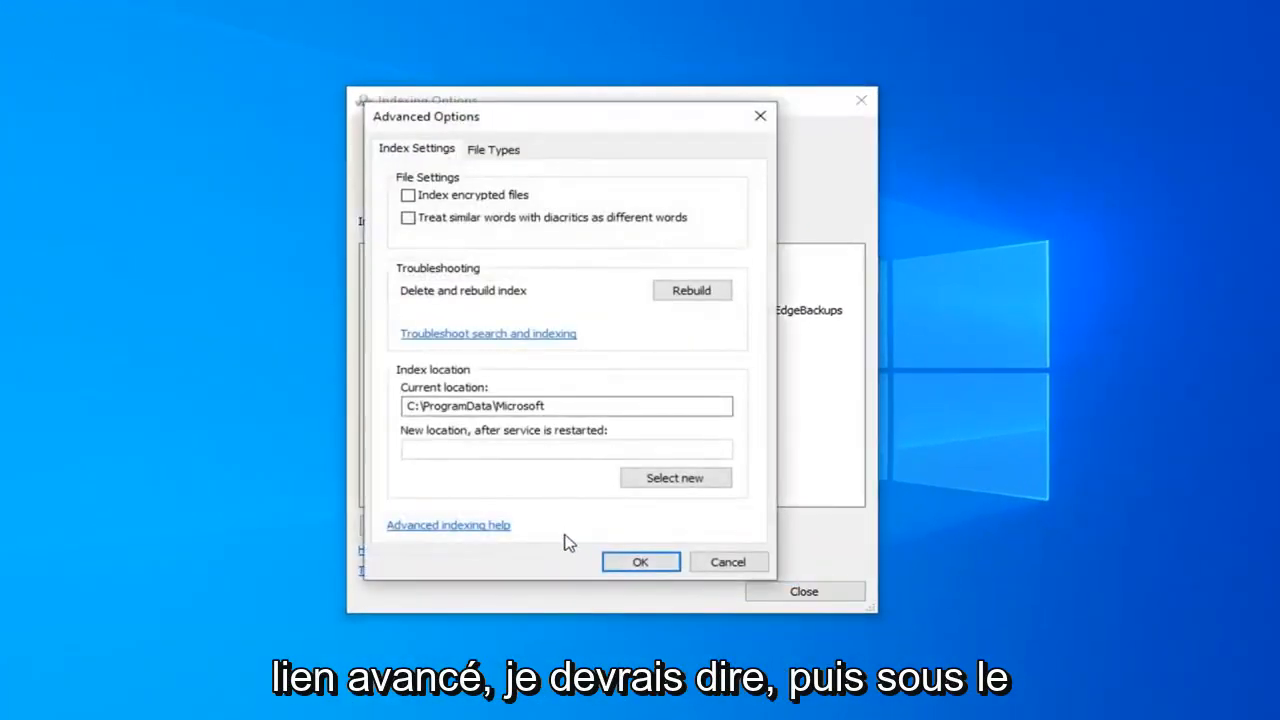
pyautogui.moveTo(425, 305)
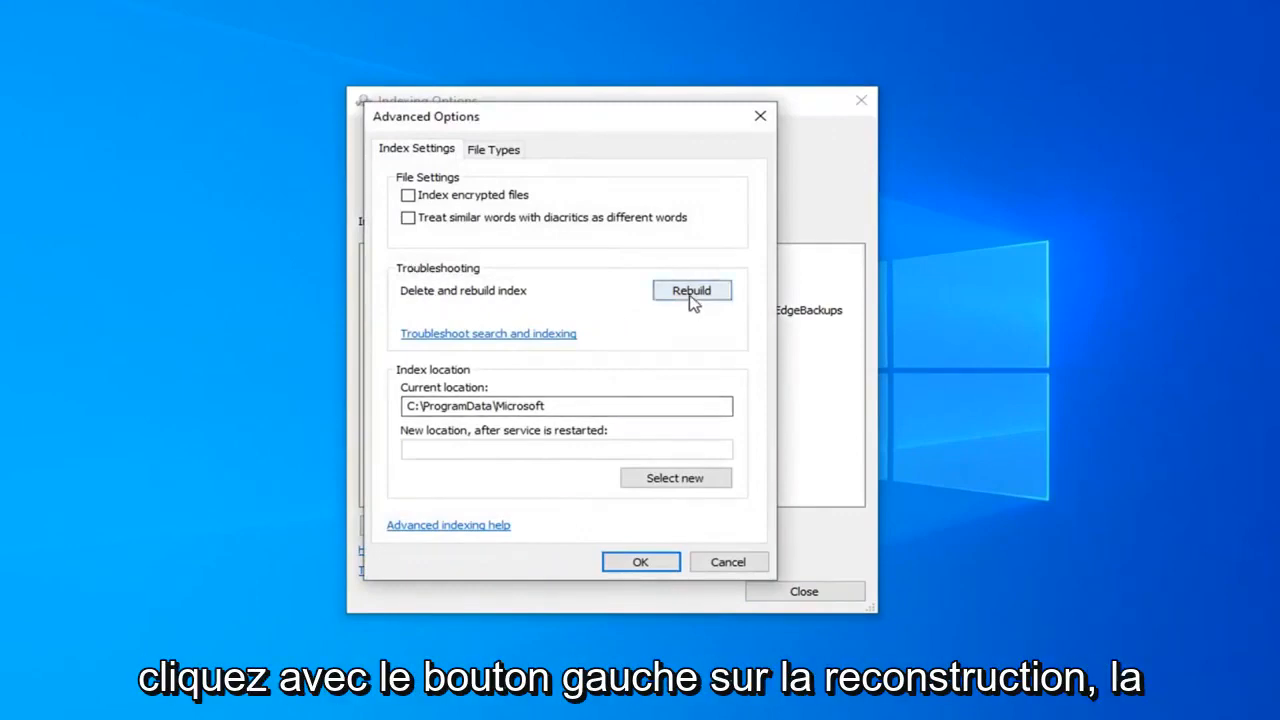
pyautogui.click(691, 290)
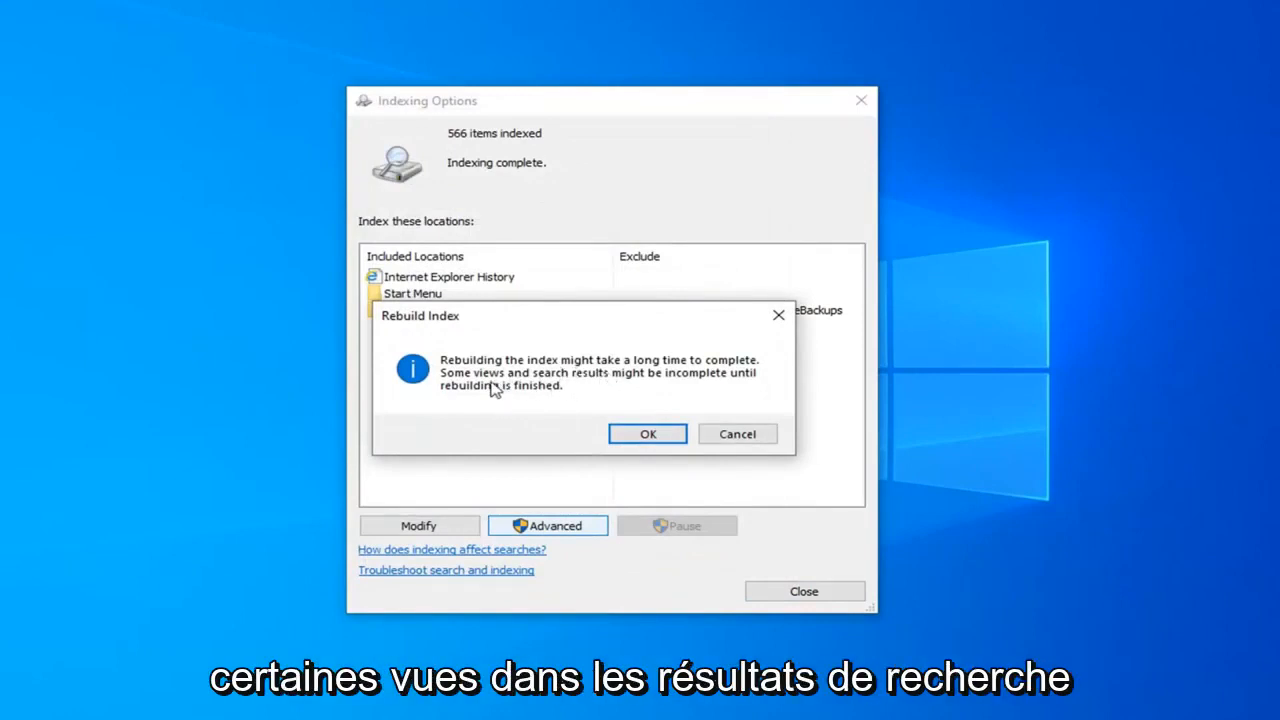
pyautogui.moveTo(537, 395)
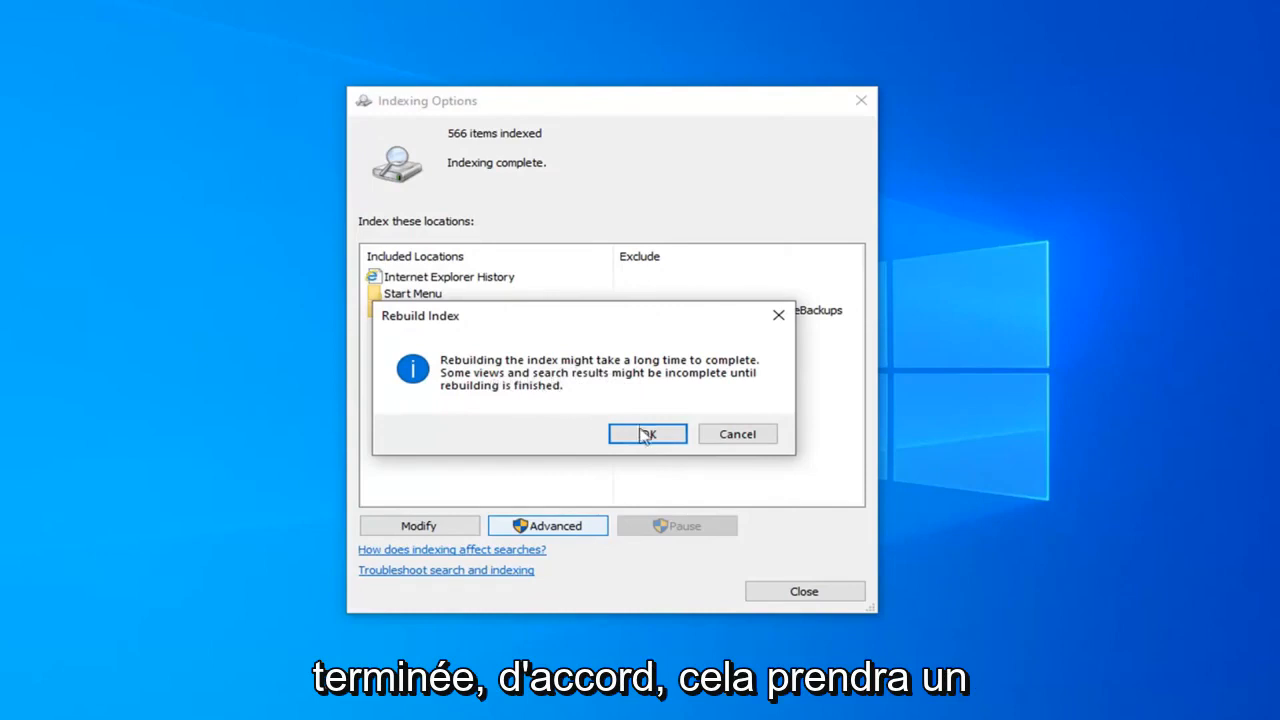
pyautogui.click(646, 433)
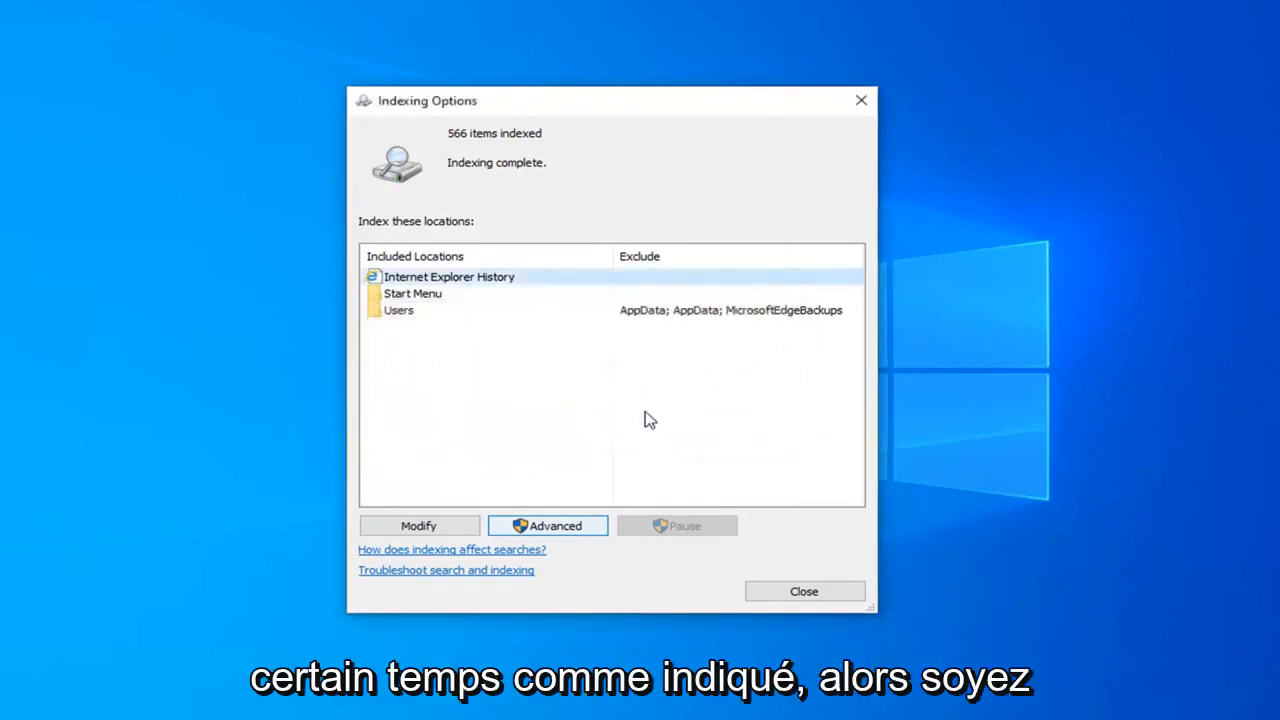
pyautogui.moveTo(650, 405)
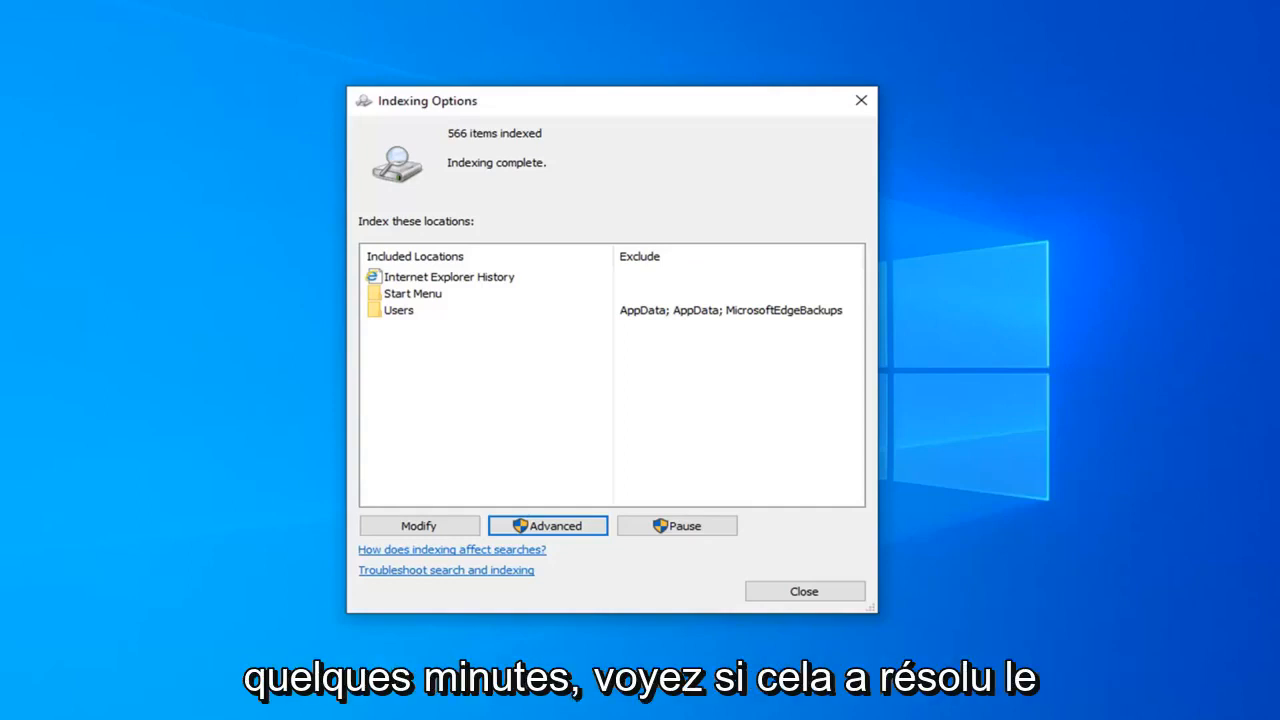
pyautogui.moveTo(590, 301)
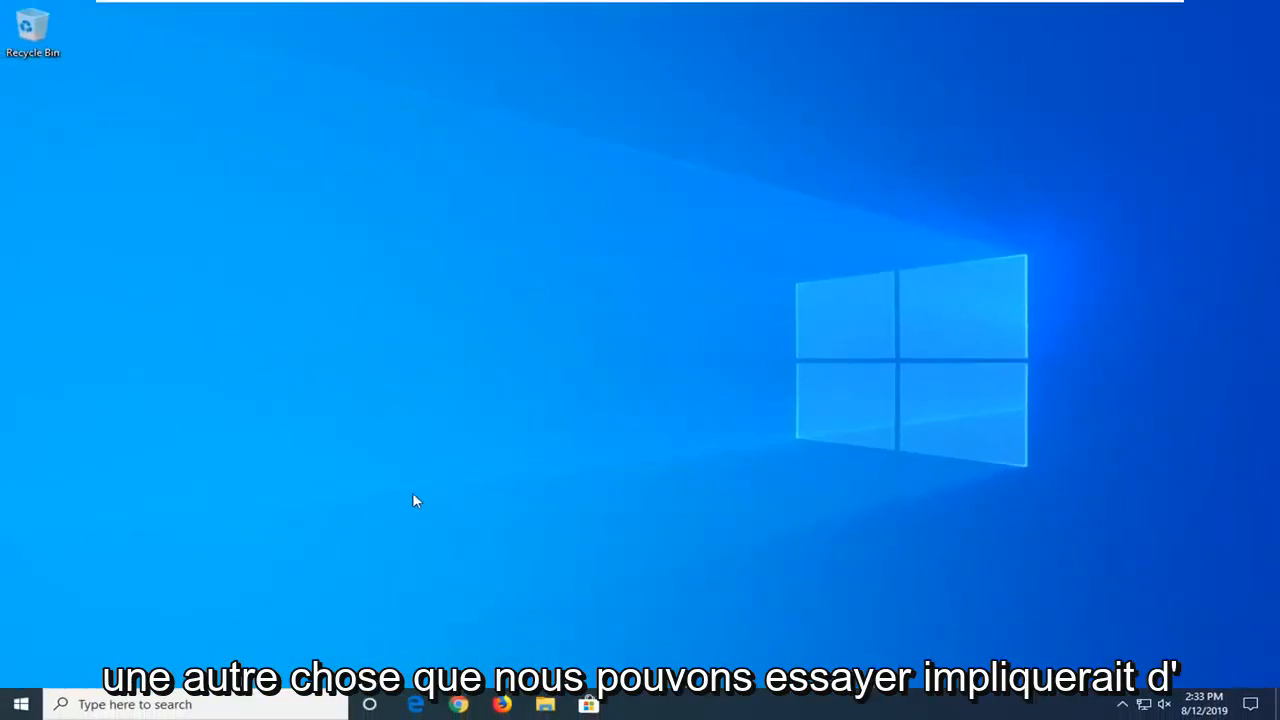
# Search for 'regedit' and run Registry Editor as administrator, approving User Account Control.
pyautogui.click(20, 704)
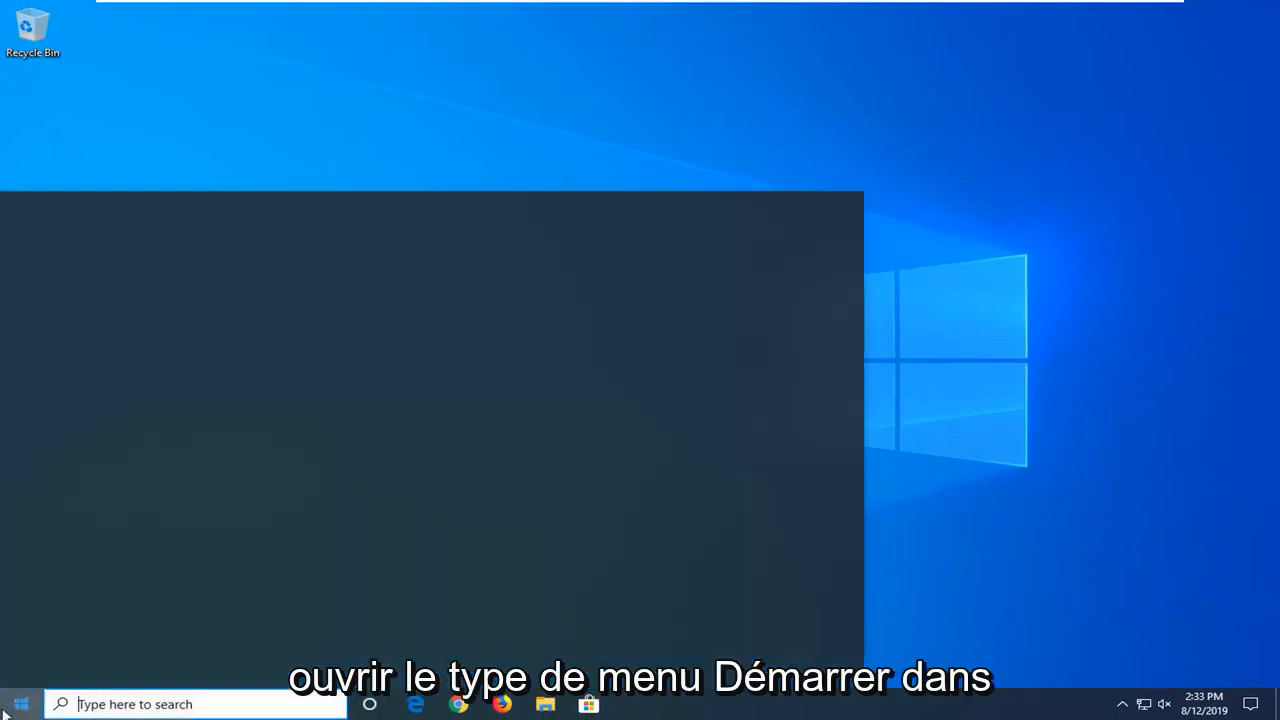
pyautogui.write('regedit')
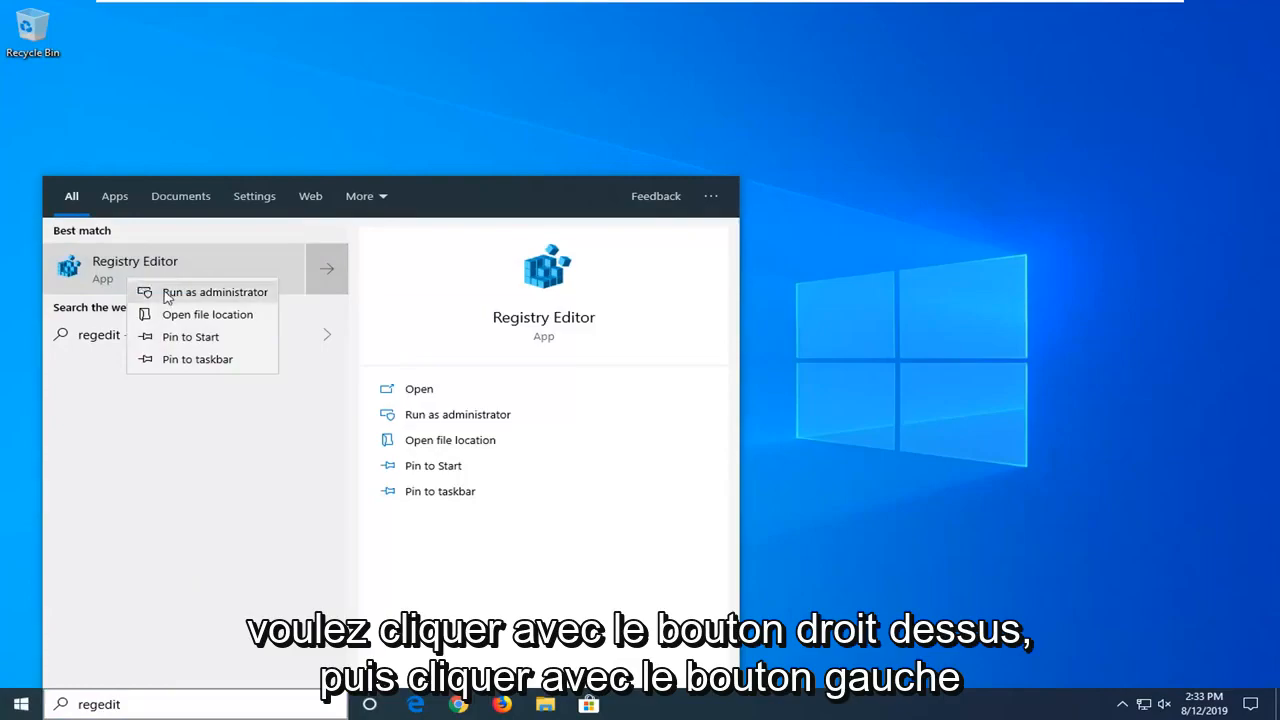
pyautogui.click(214, 292)
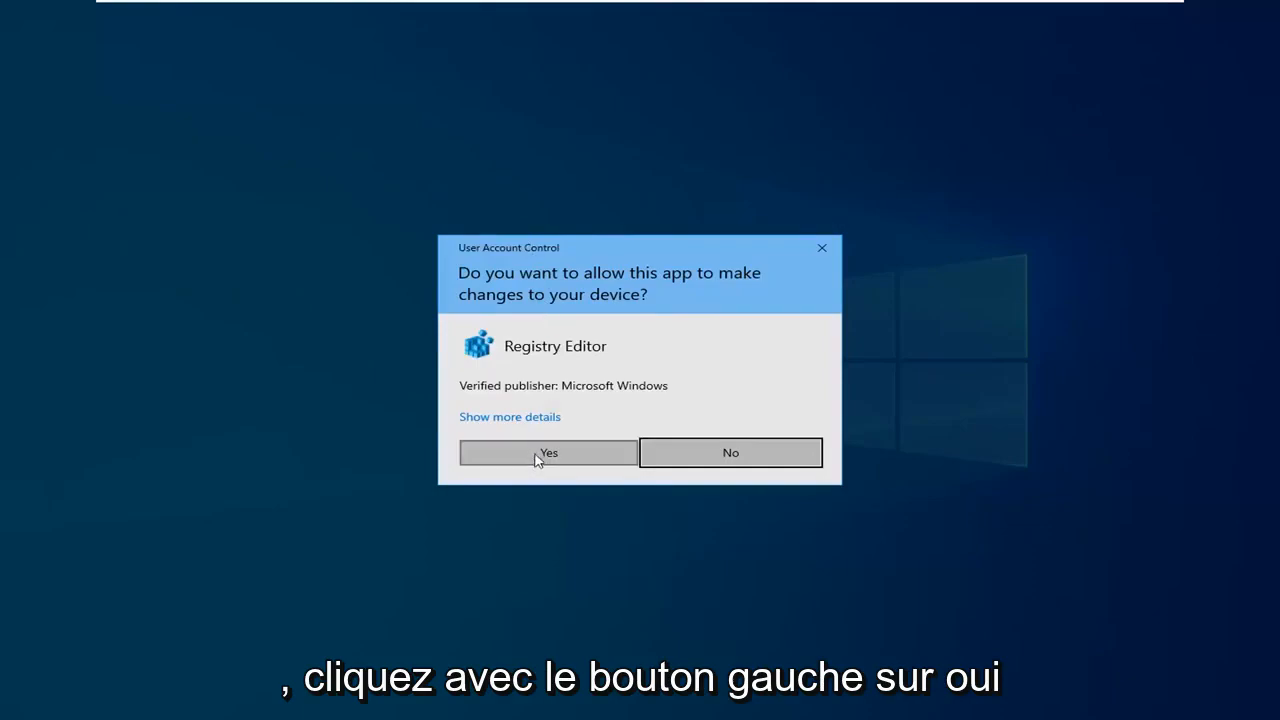
pyautogui.click(547, 452)
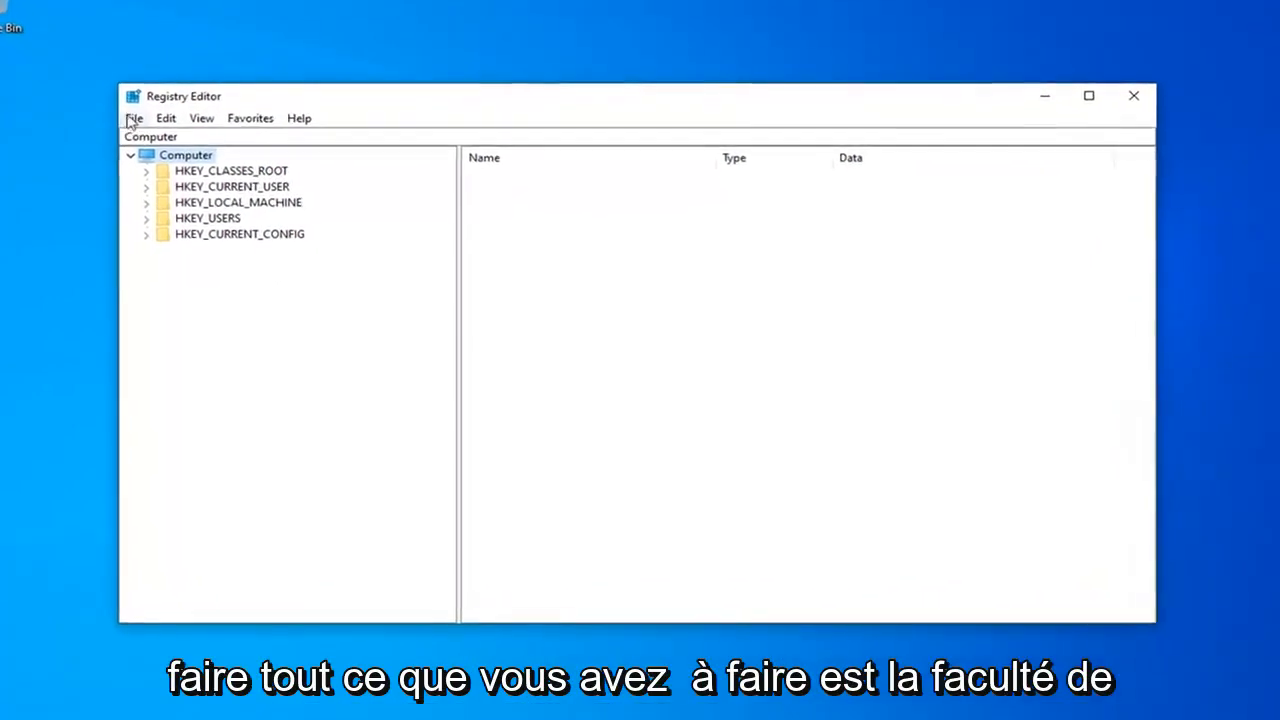
pyautogui.click(125, 112)
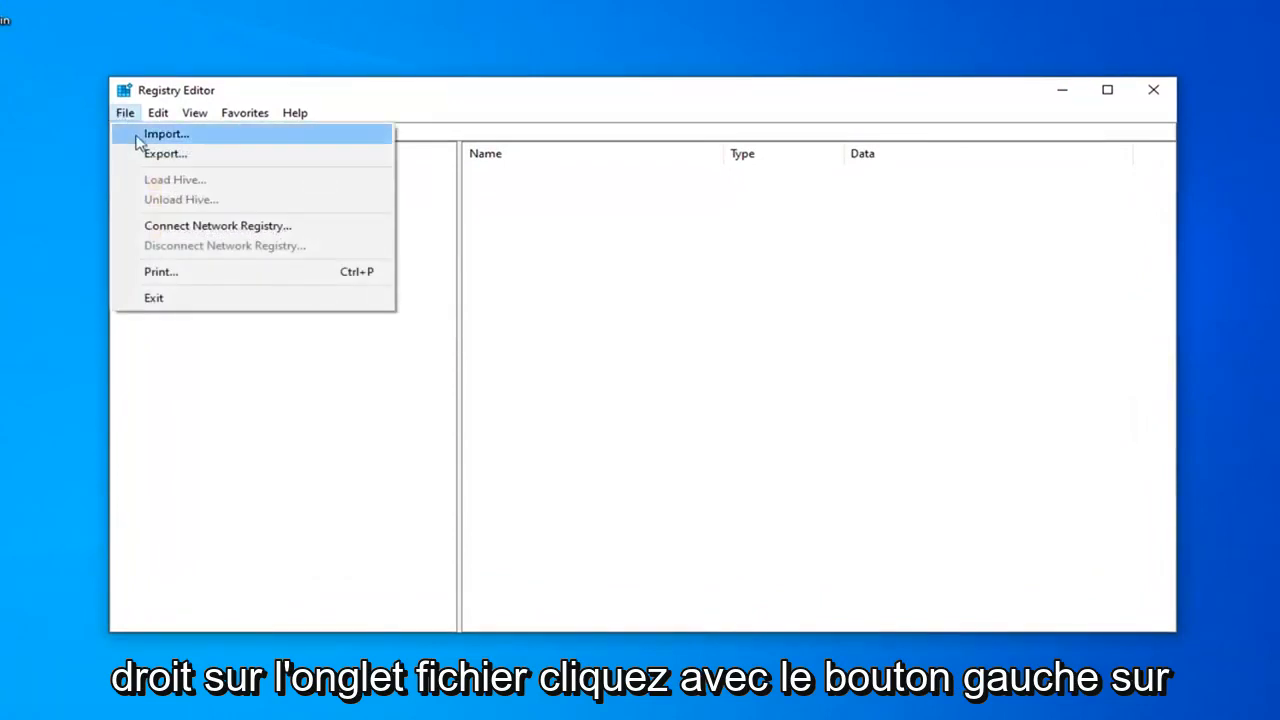
pyautogui.click(165, 153)
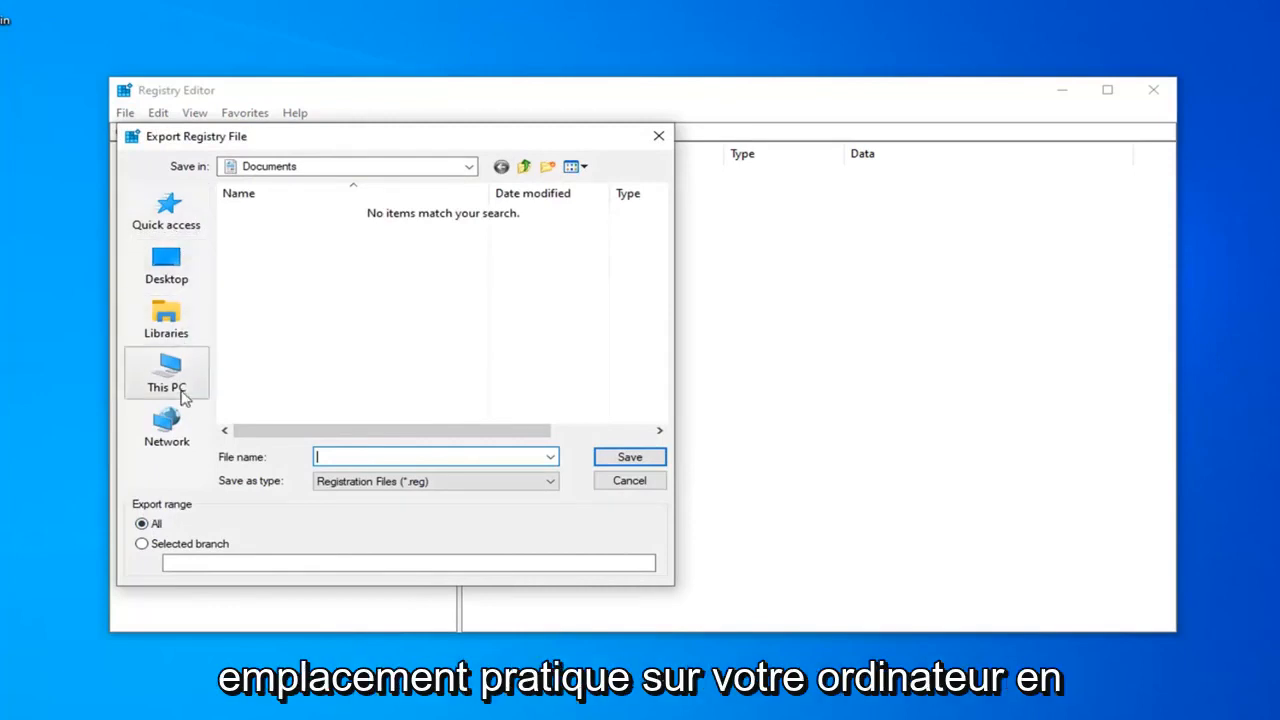
pyautogui.moveTo(630, 457)
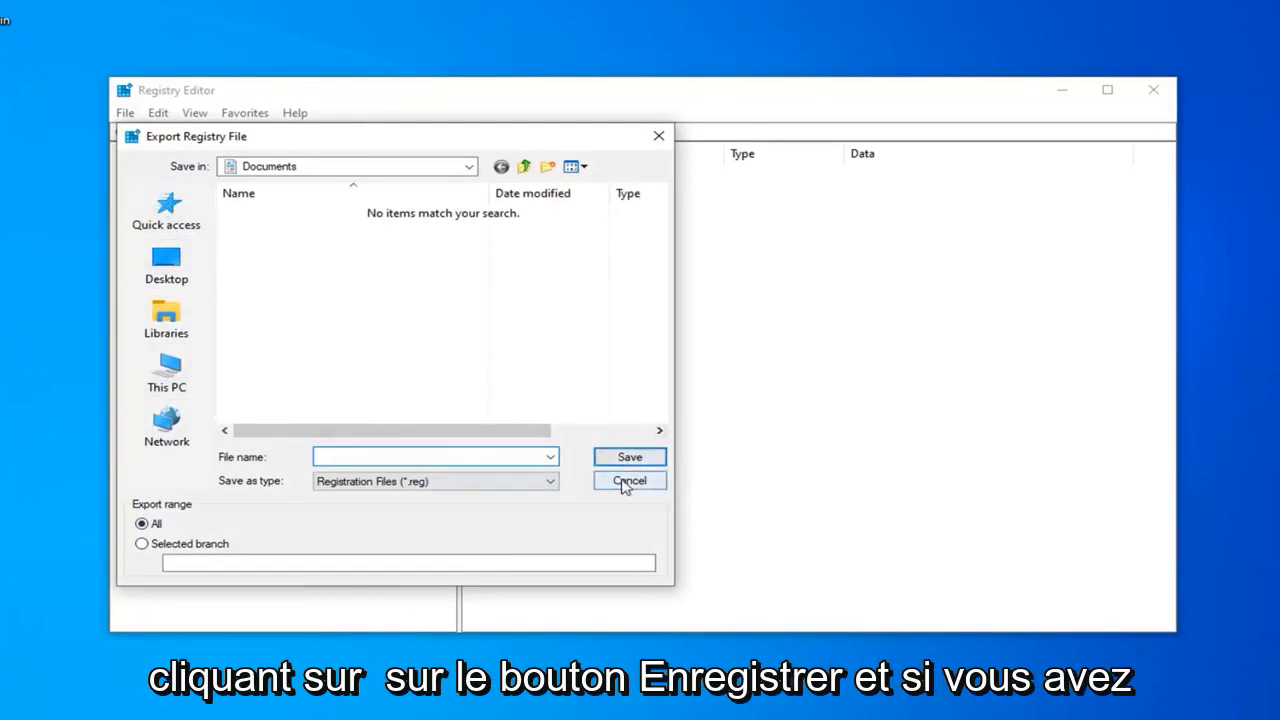
pyautogui.click(629, 481)
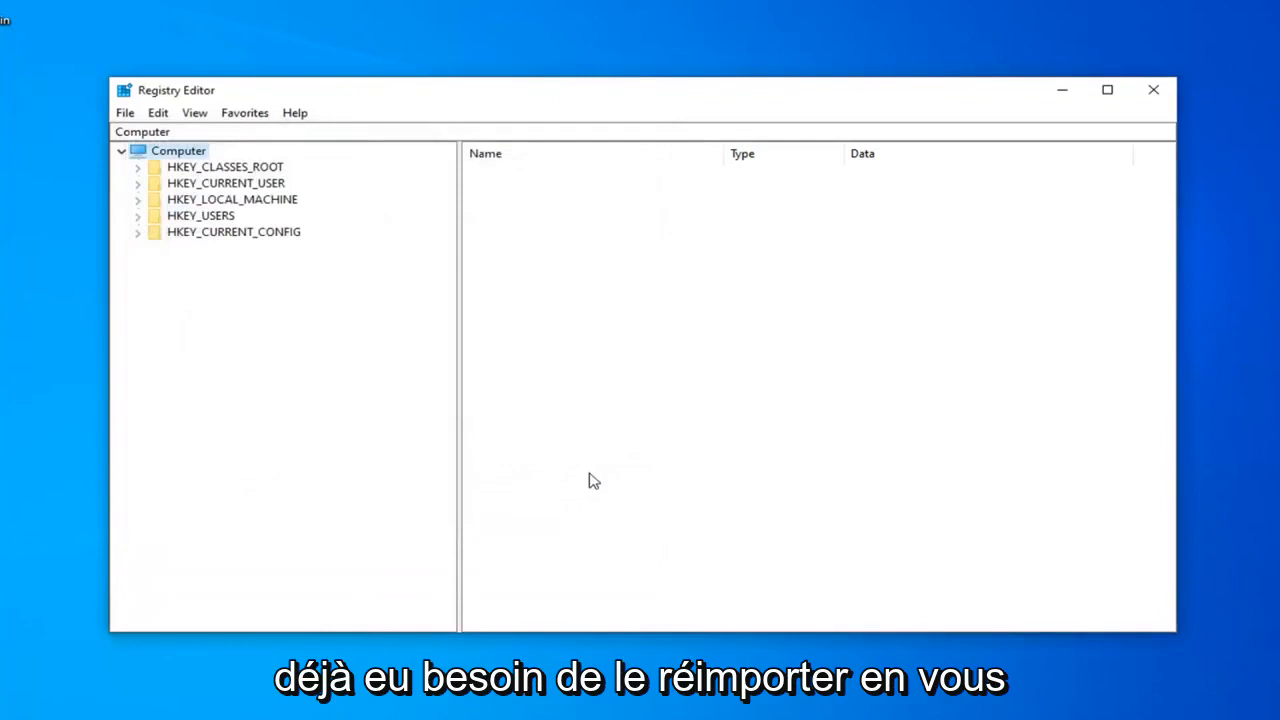
pyautogui.click(125, 112)
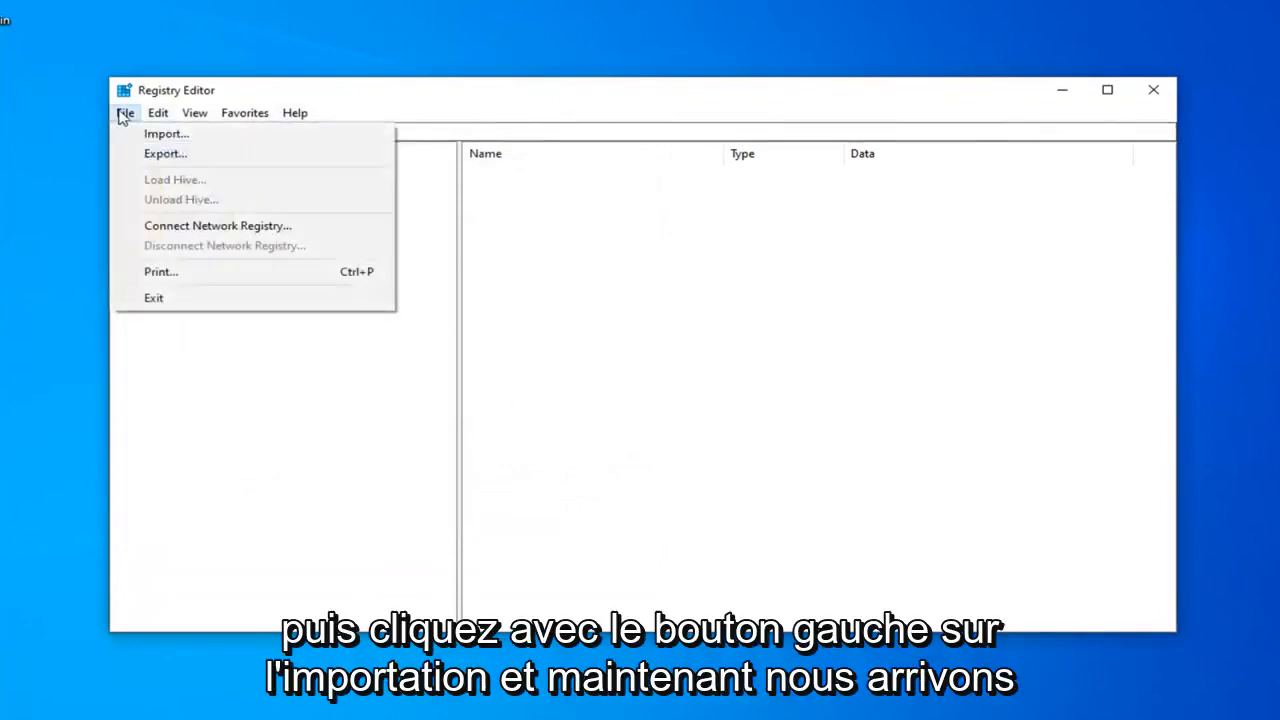
pyautogui.click(166, 133)
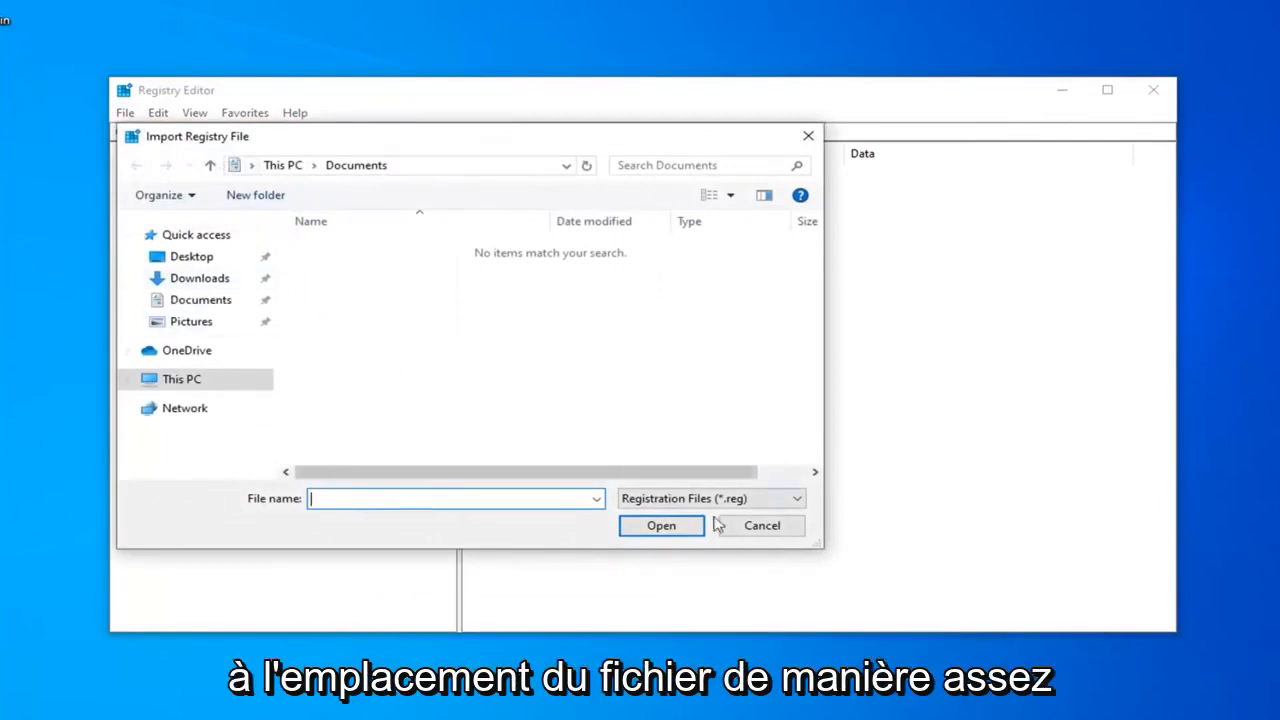
pyautogui.click(761, 525)
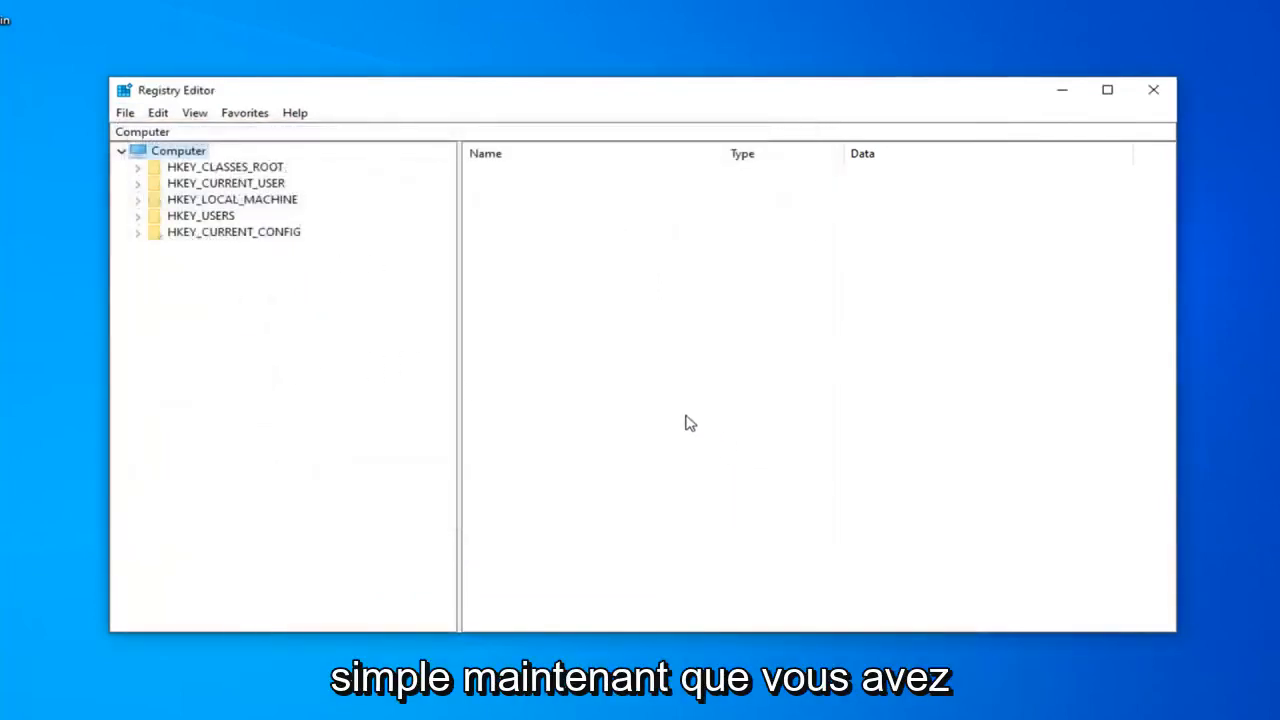
pyautogui.moveTo(395, 330)
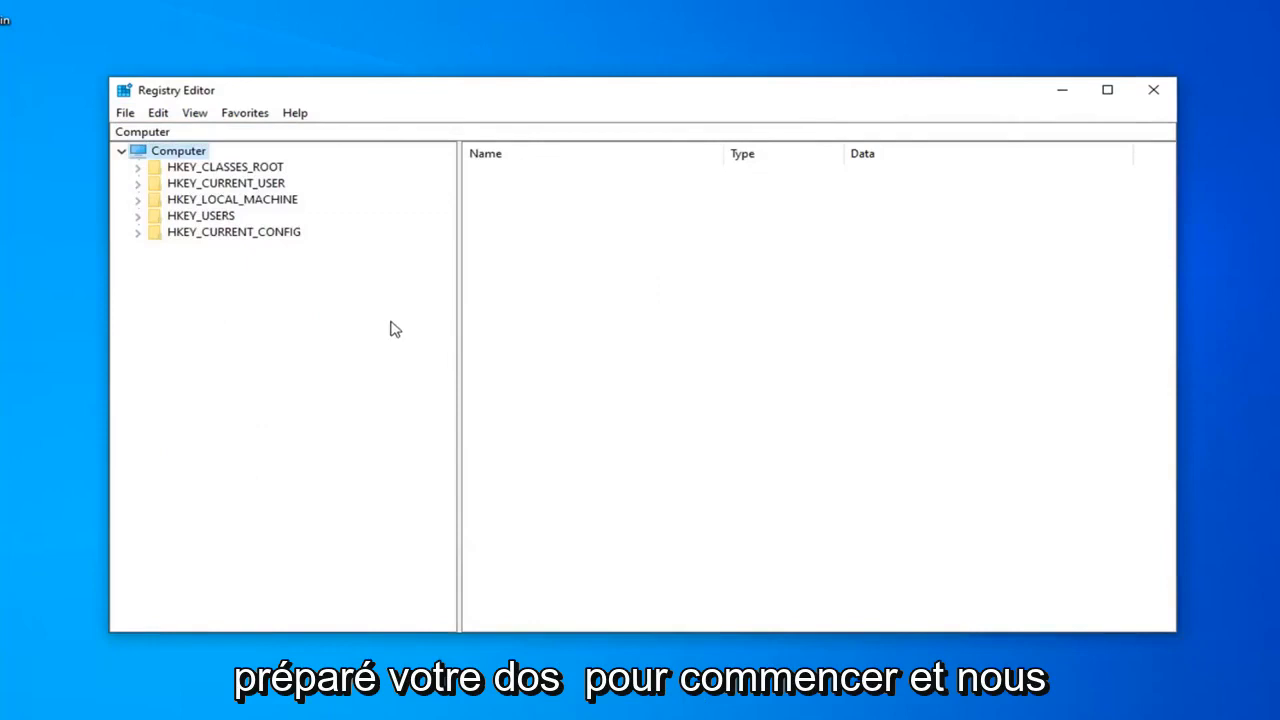
pyautogui.moveTo(235, 190)
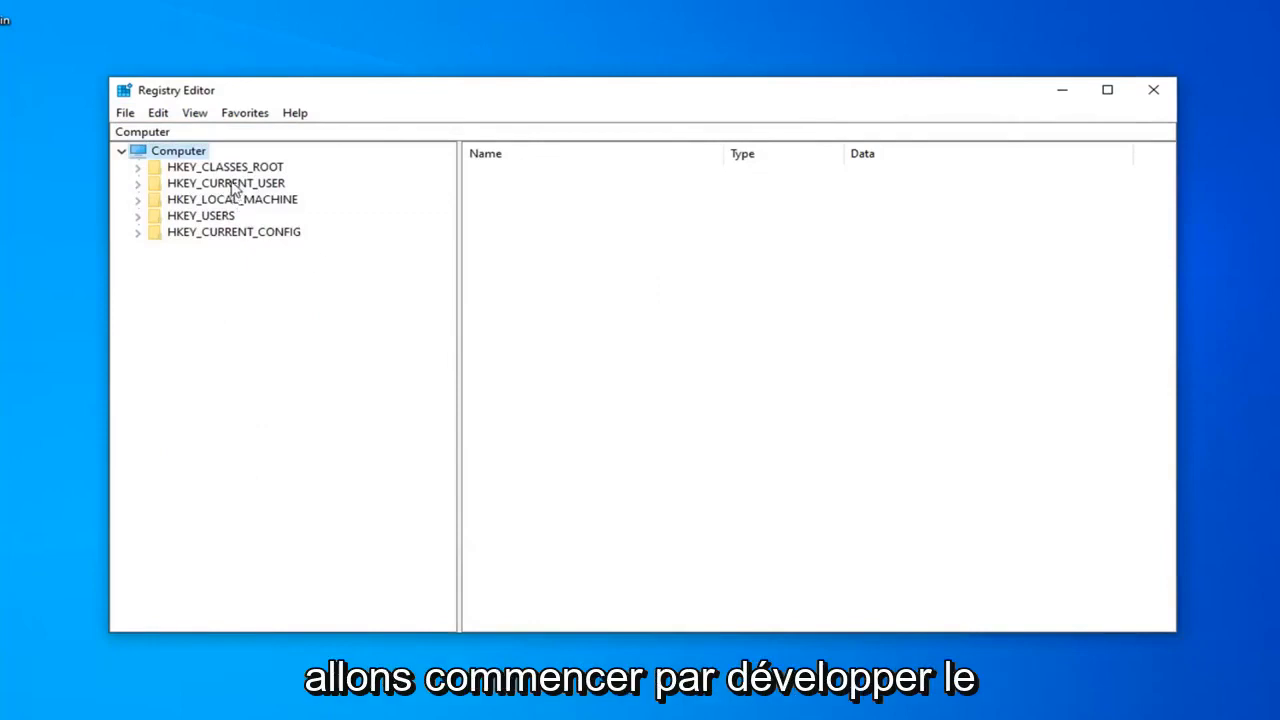
# Expand HKEY_CURRENT_USER through Local Settings\Software\Microsoft\Windows down to the Shell key.
pyautogui.click(225, 183)
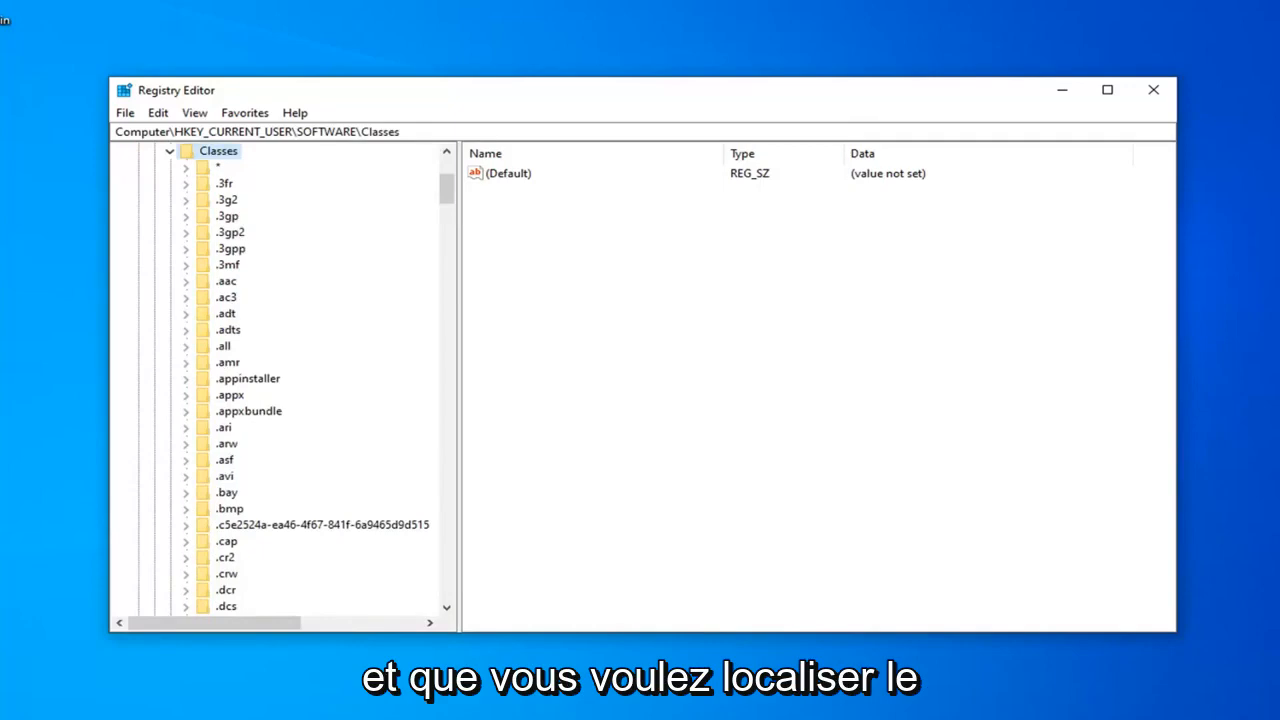
pyautogui.moveTo(448, 200)
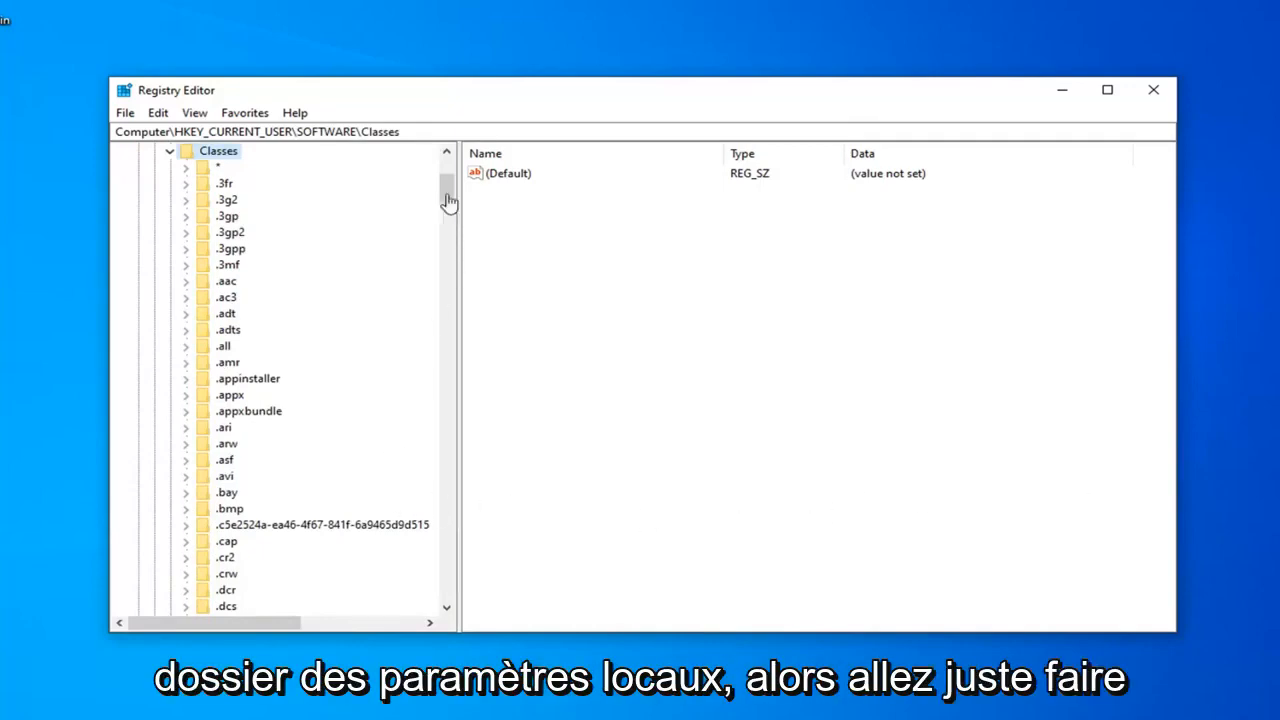
pyautogui.scroll(-3)
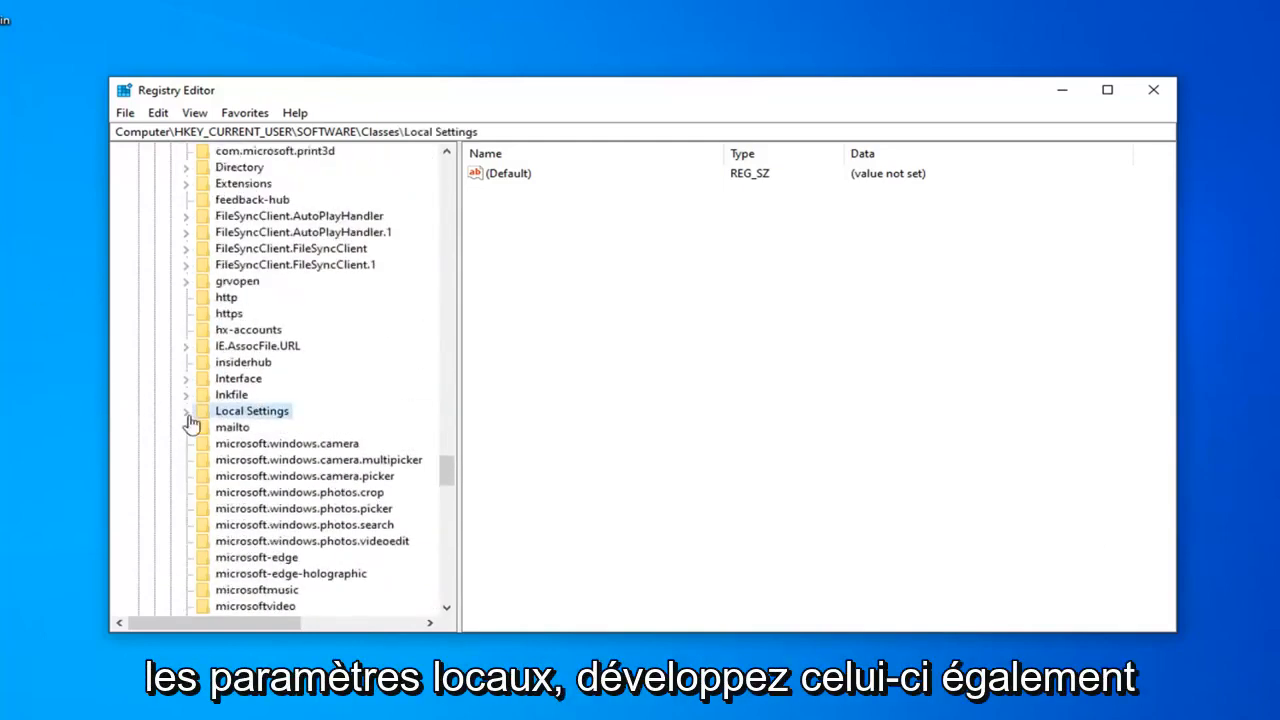
pyautogui.click(187, 411)
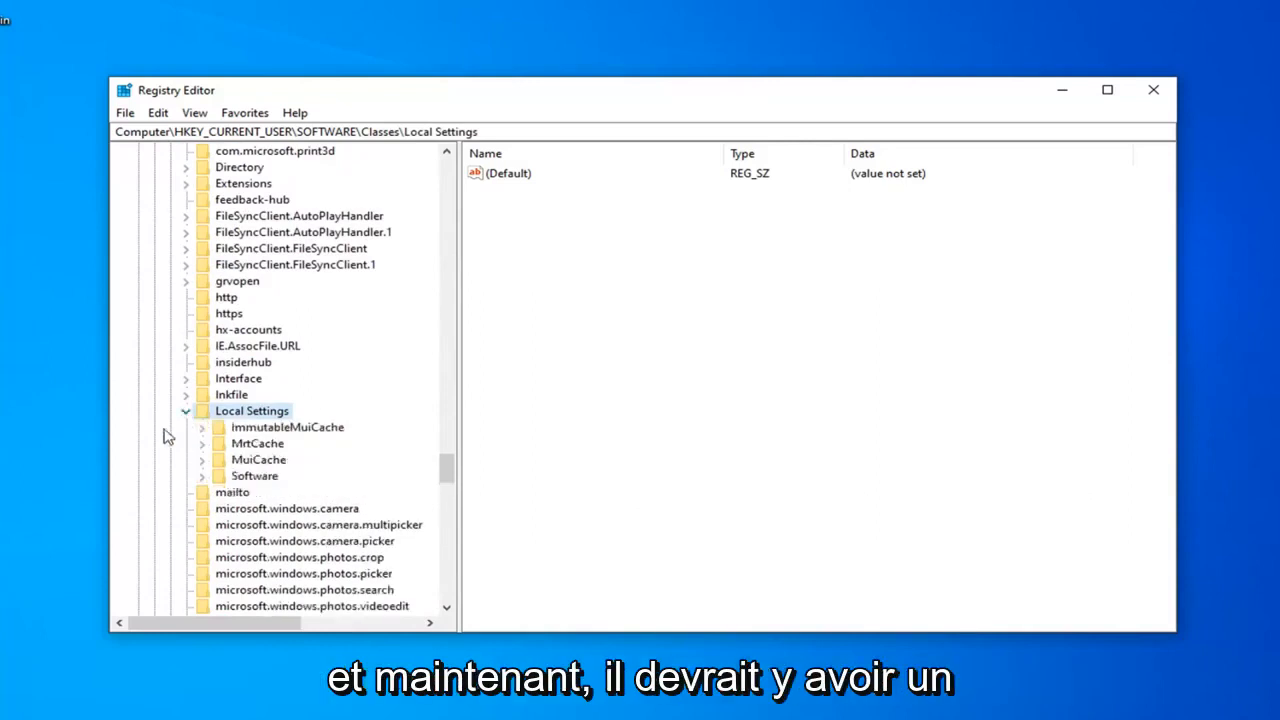
pyautogui.click(254, 476)
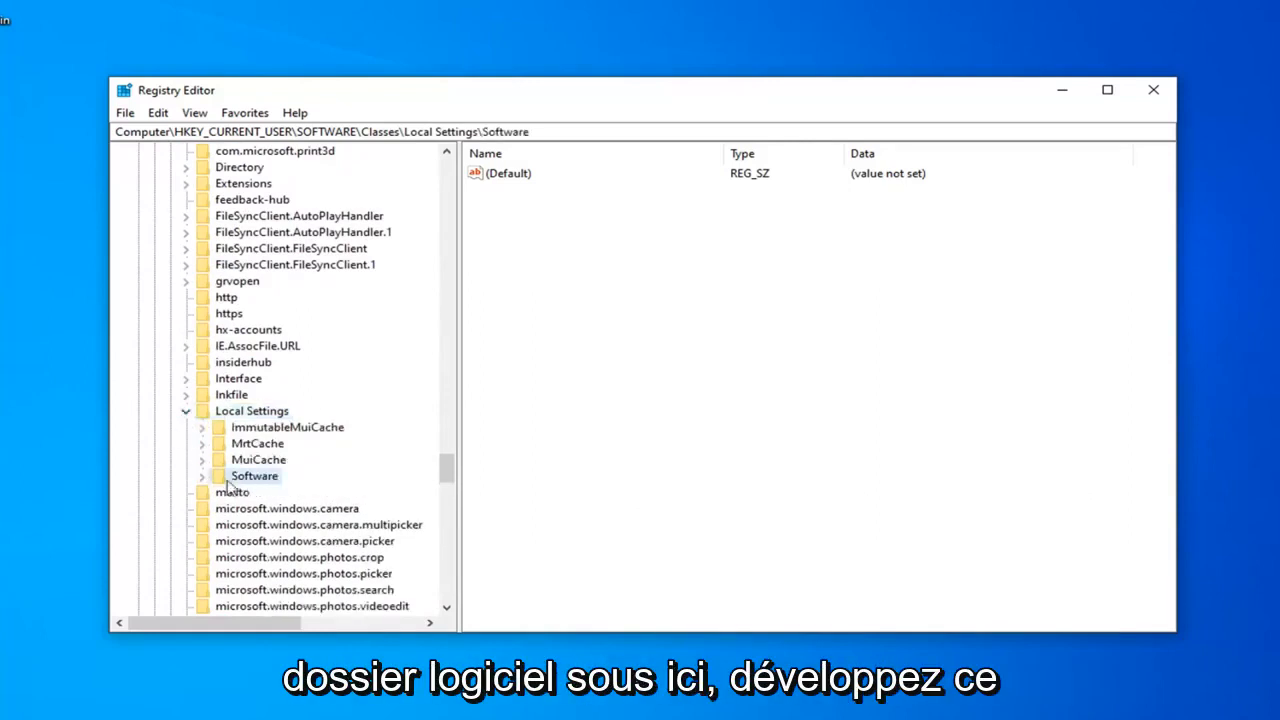
pyautogui.click(202, 475)
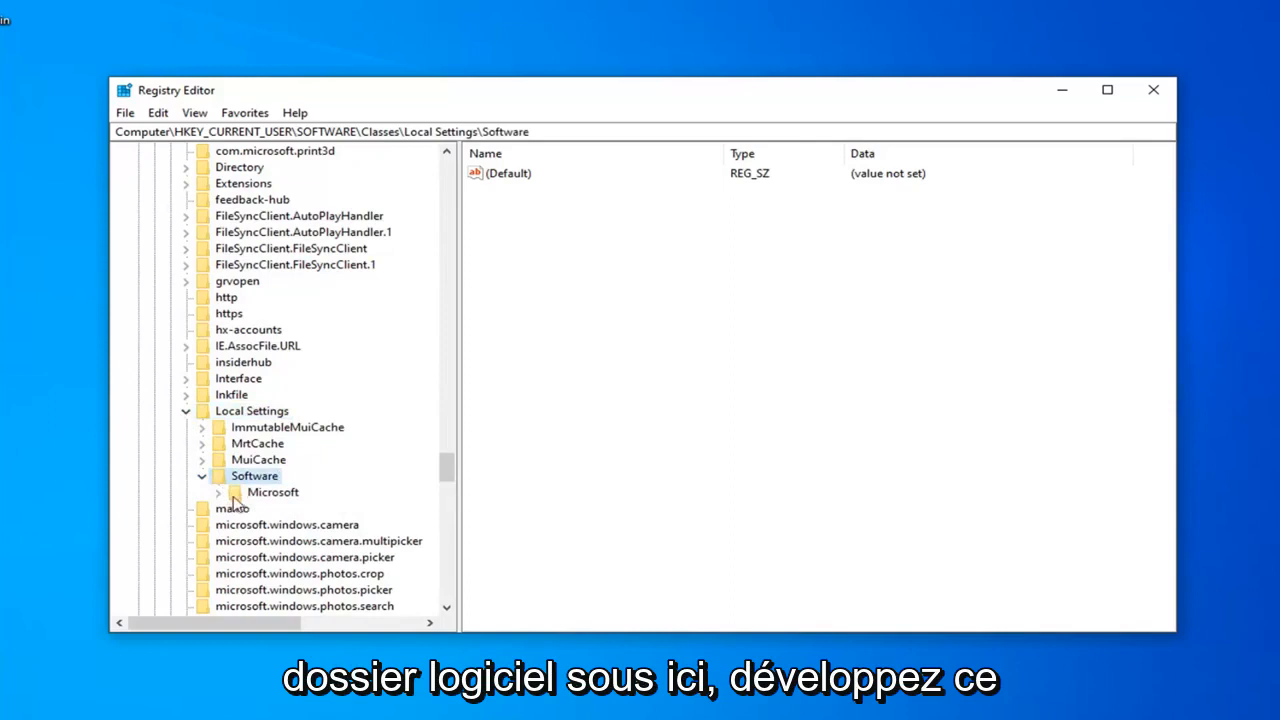
pyautogui.click(218, 492)
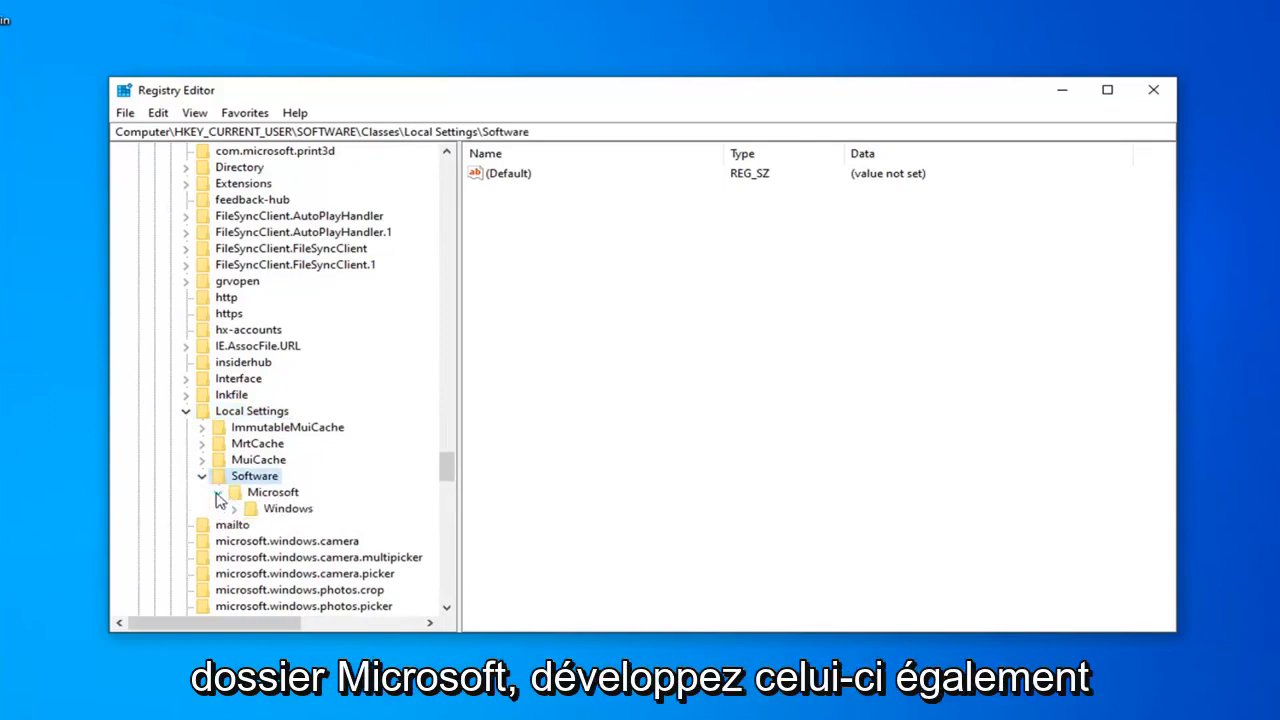
pyautogui.click(218, 492)
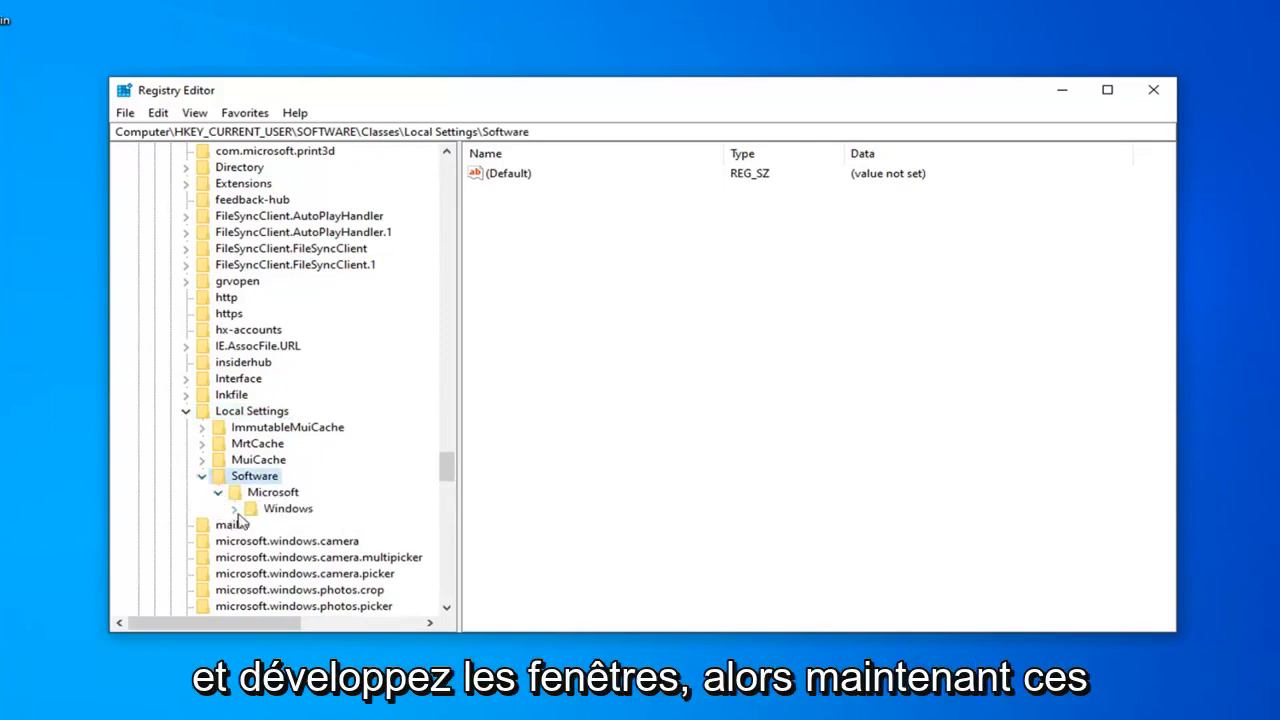
pyautogui.click(234, 508)
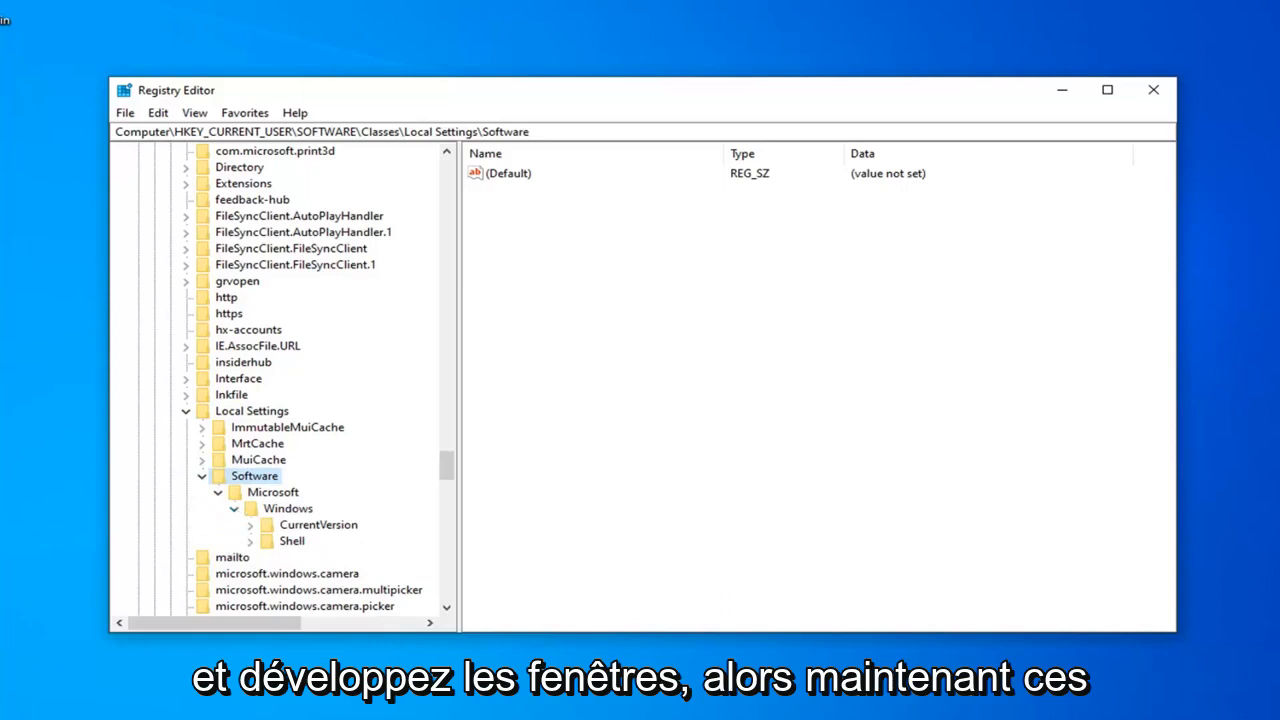
pyautogui.moveTo(310, 545)
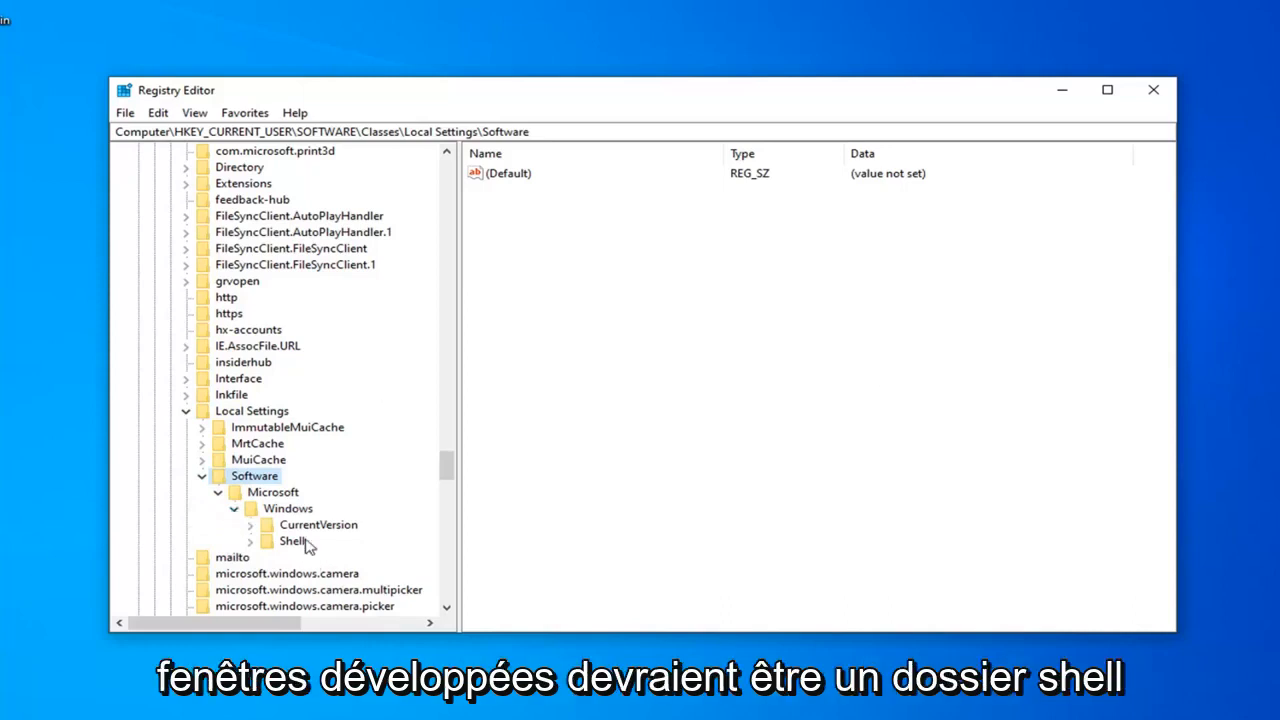
pyautogui.click(292, 540)
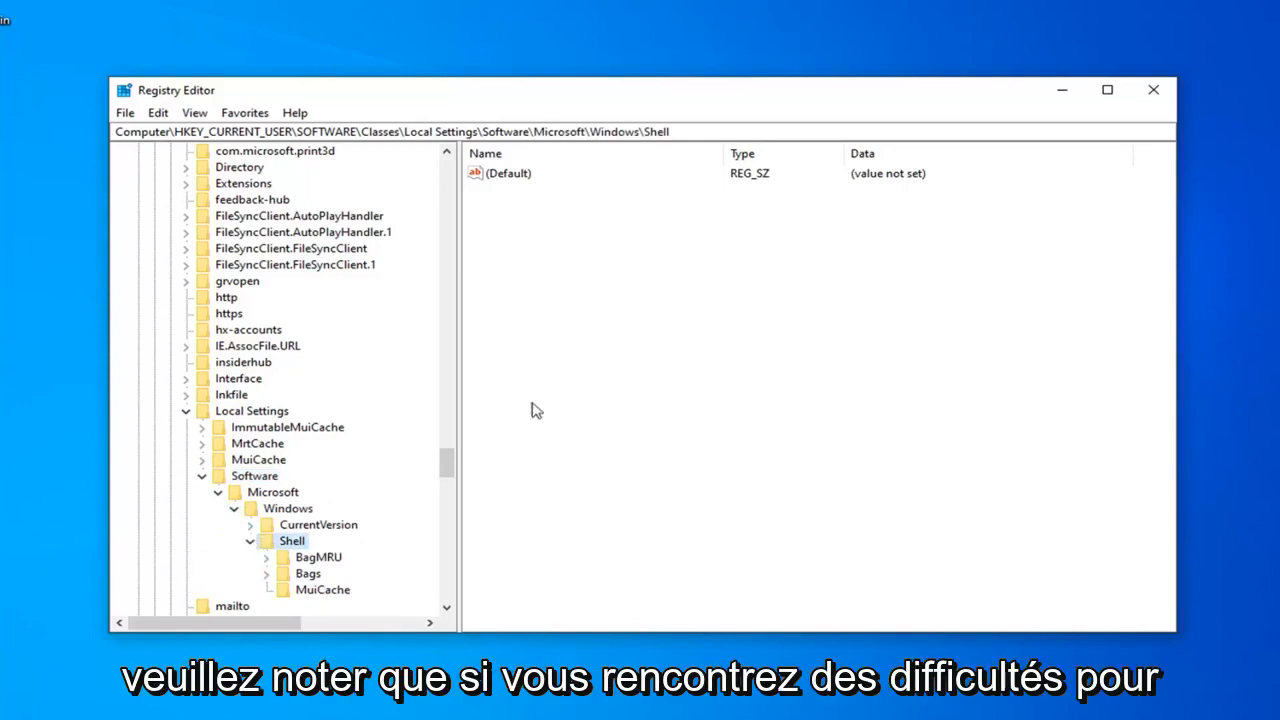
pyautogui.moveTo(430, 483)
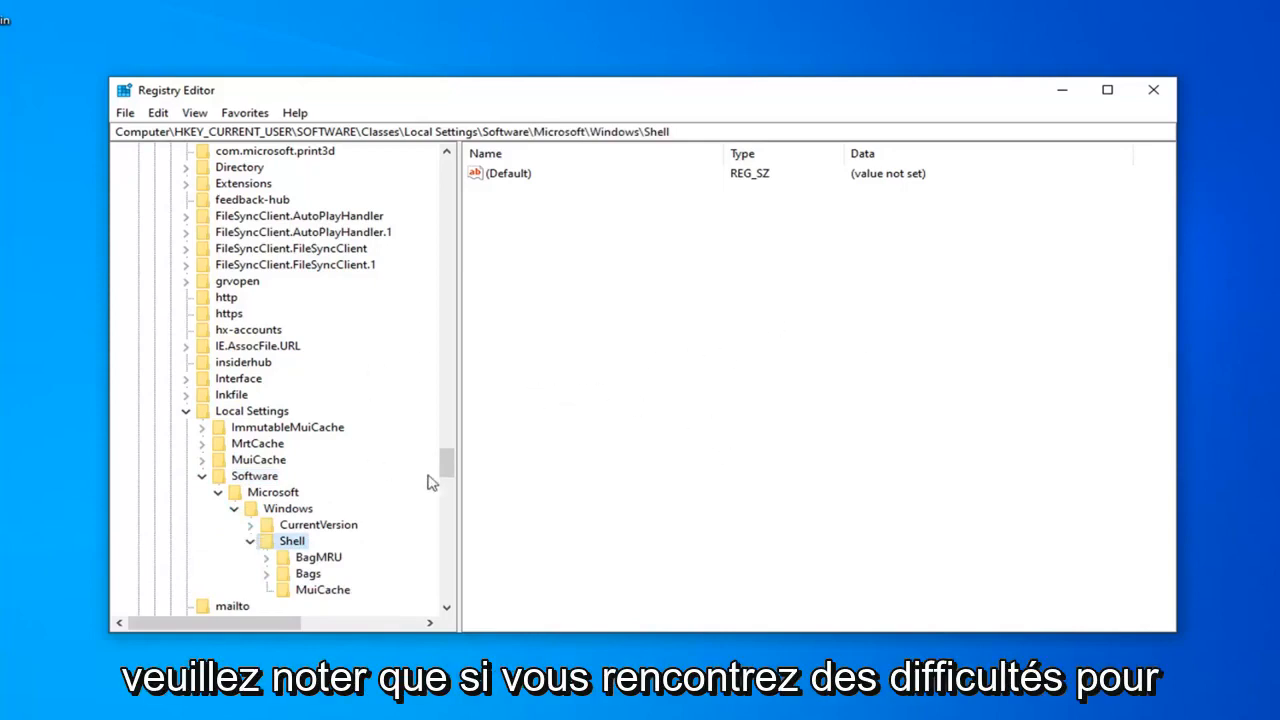
pyautogui.moveTo(50, 158)
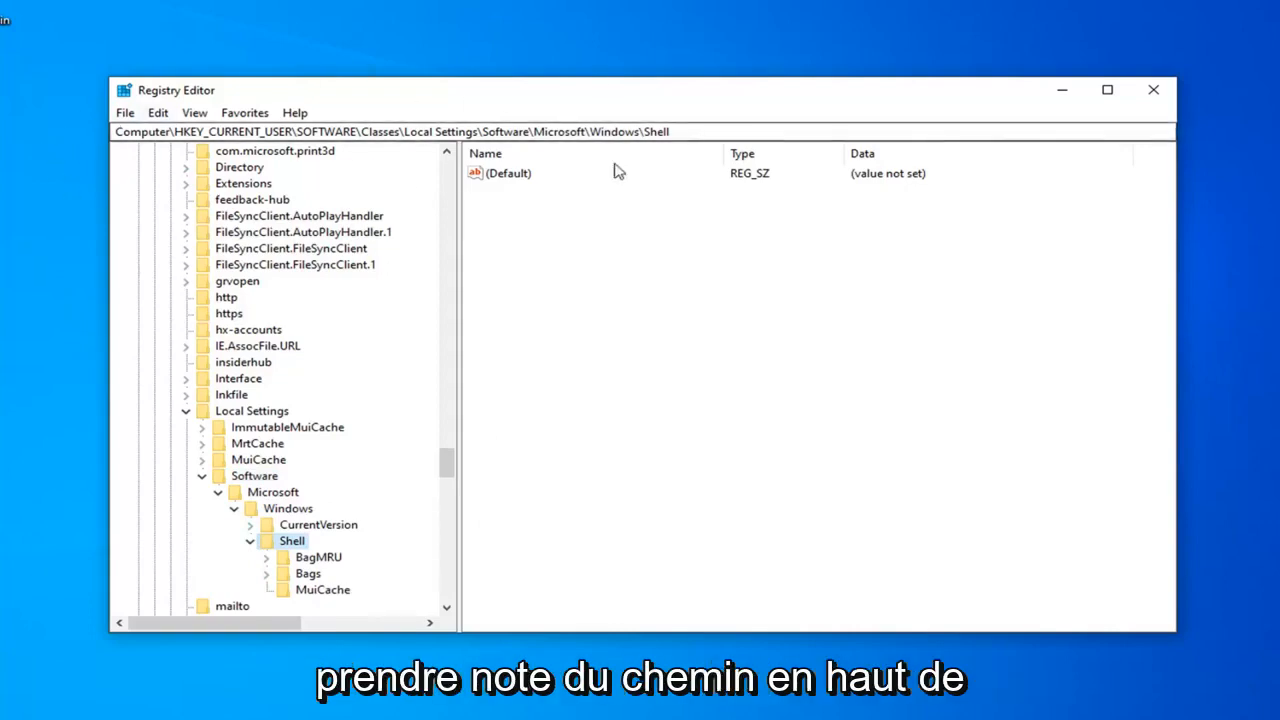
pyautogui.moveTo(245, 112)
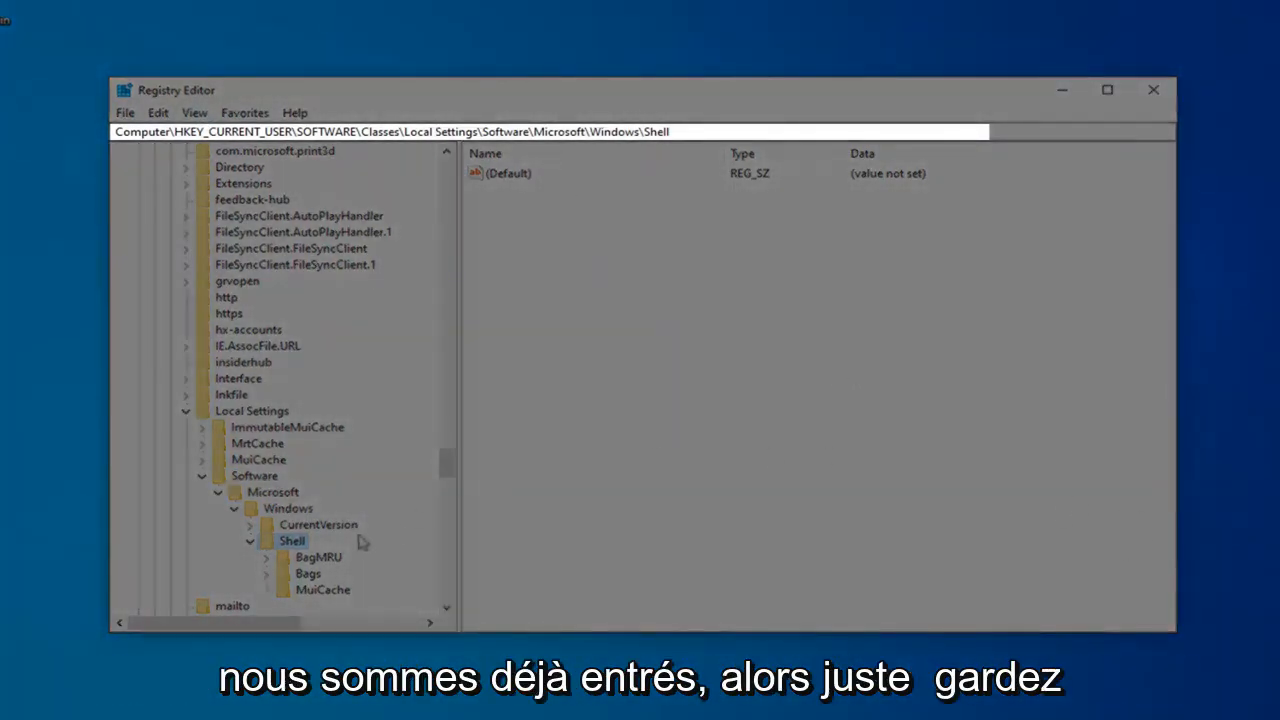
pyautogui.scroll(-3)
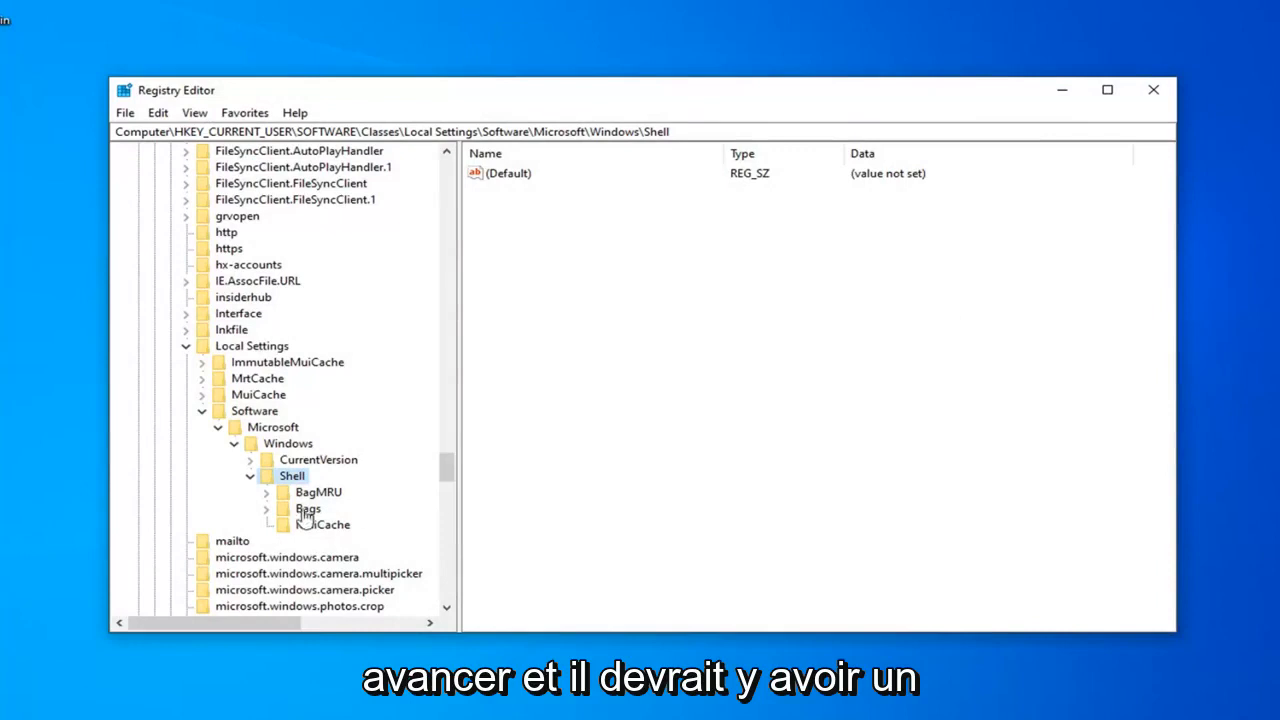
# Delete the BagMRU key and all its subkeys, confirming the key deletion.
pyautogui.click(318, 491)
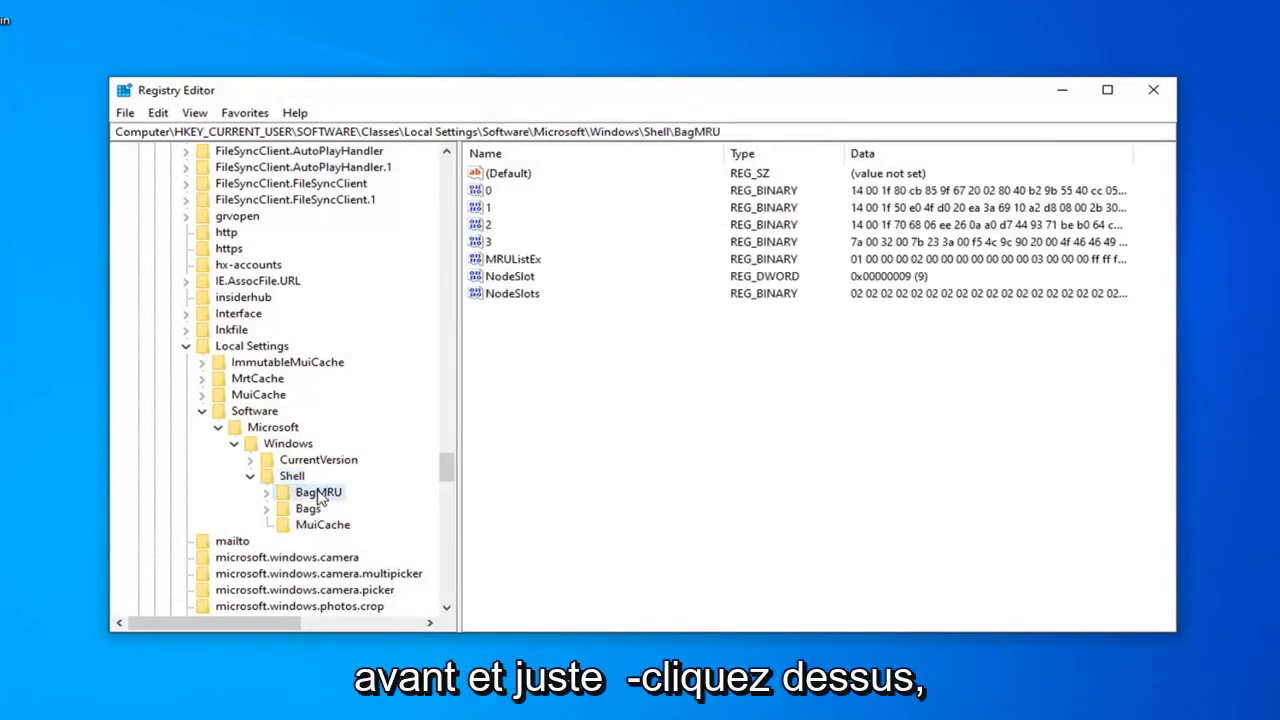
pyautogui.rightClick(318, 491)
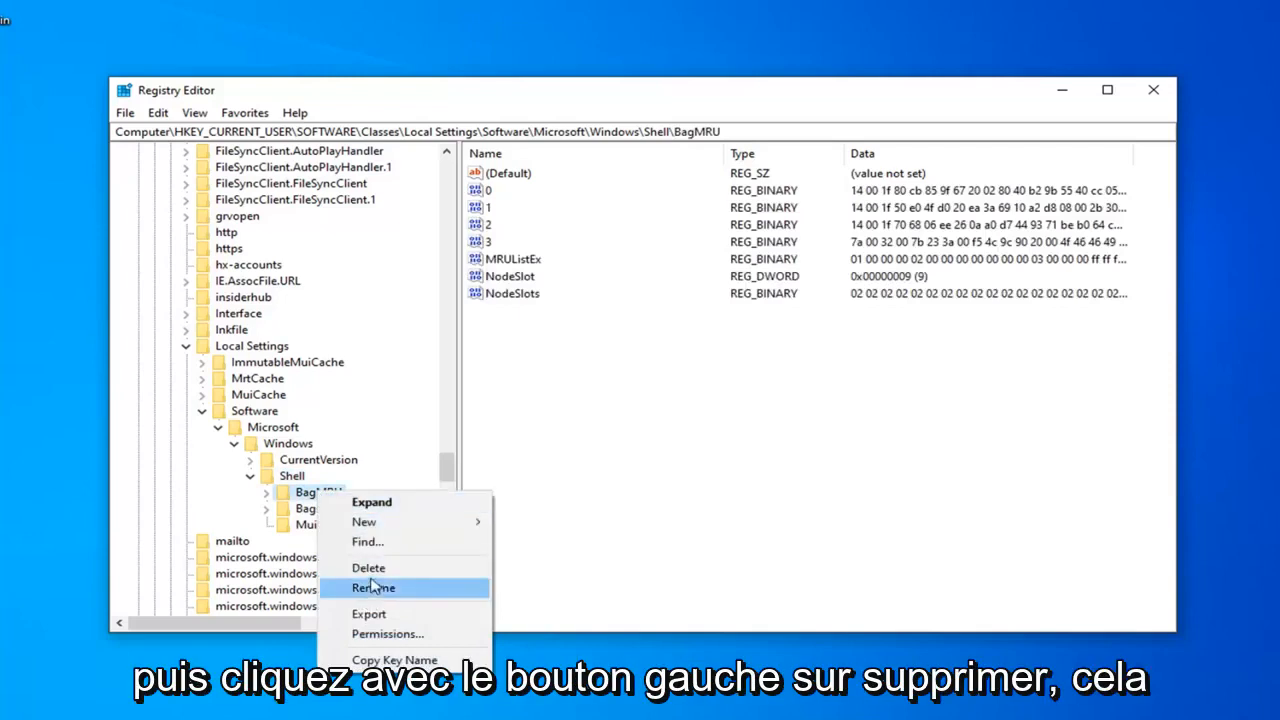
pyautogui.click(368, 567)
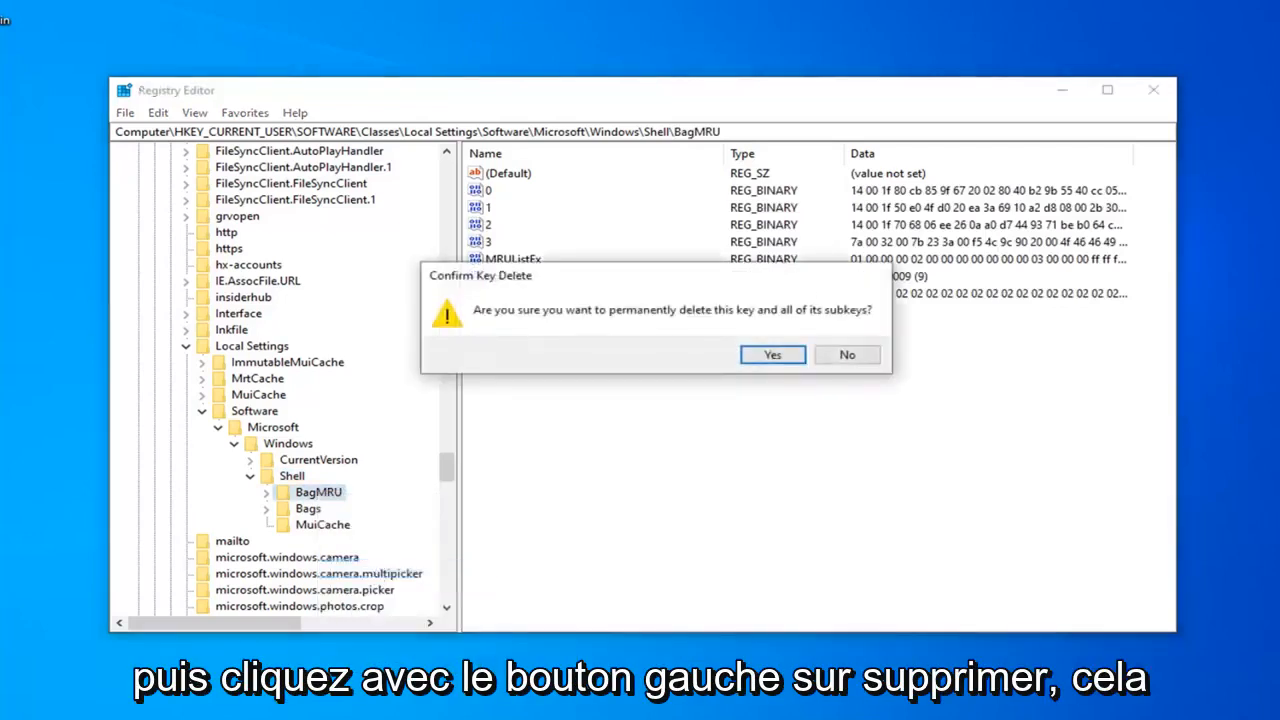
pyautogui.moveTo(585, 330)
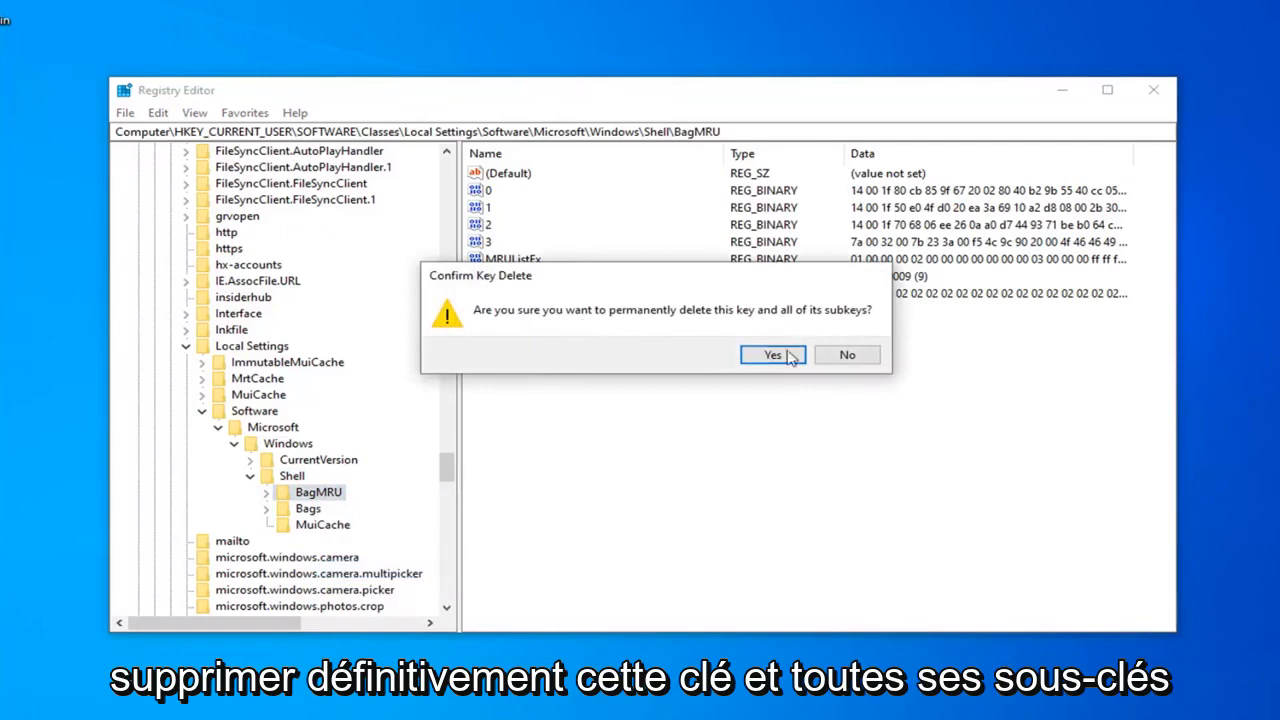
pyautogui.click(772, 355)
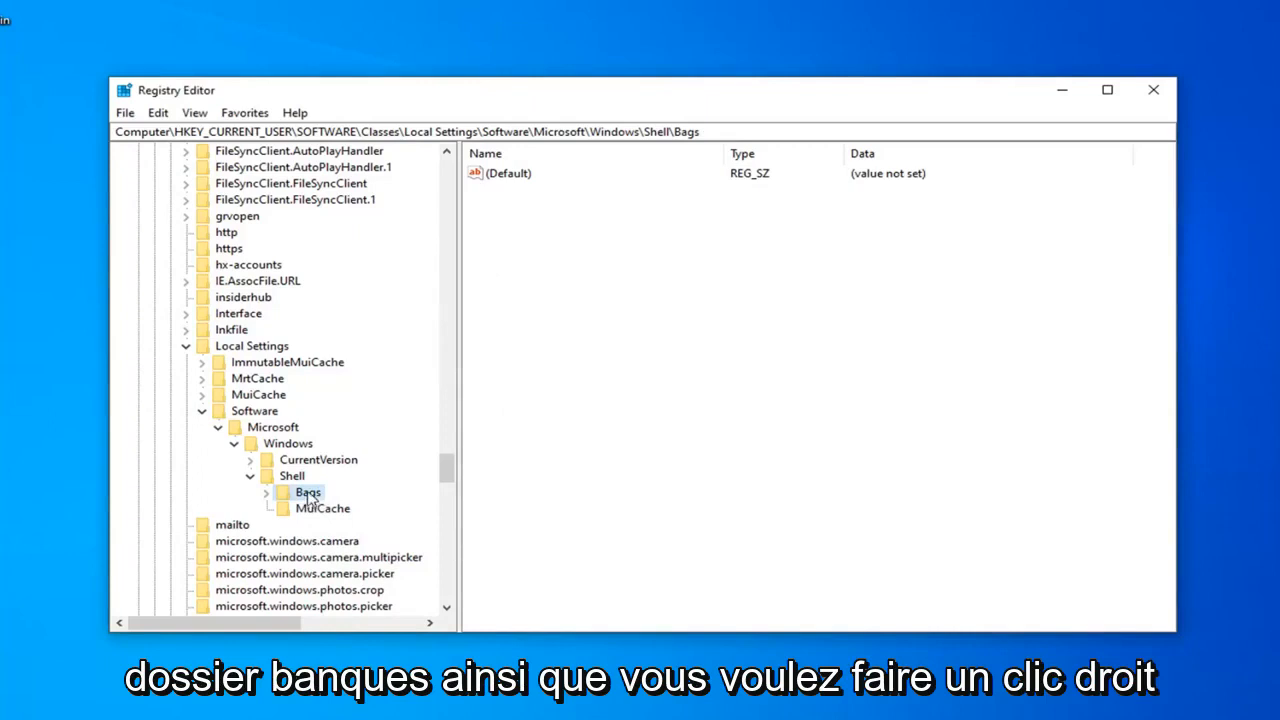
# Delete the Bags key and its subkeys, confirming in Confirm Key Delete.
pyautogui.rightClick(305, 492)
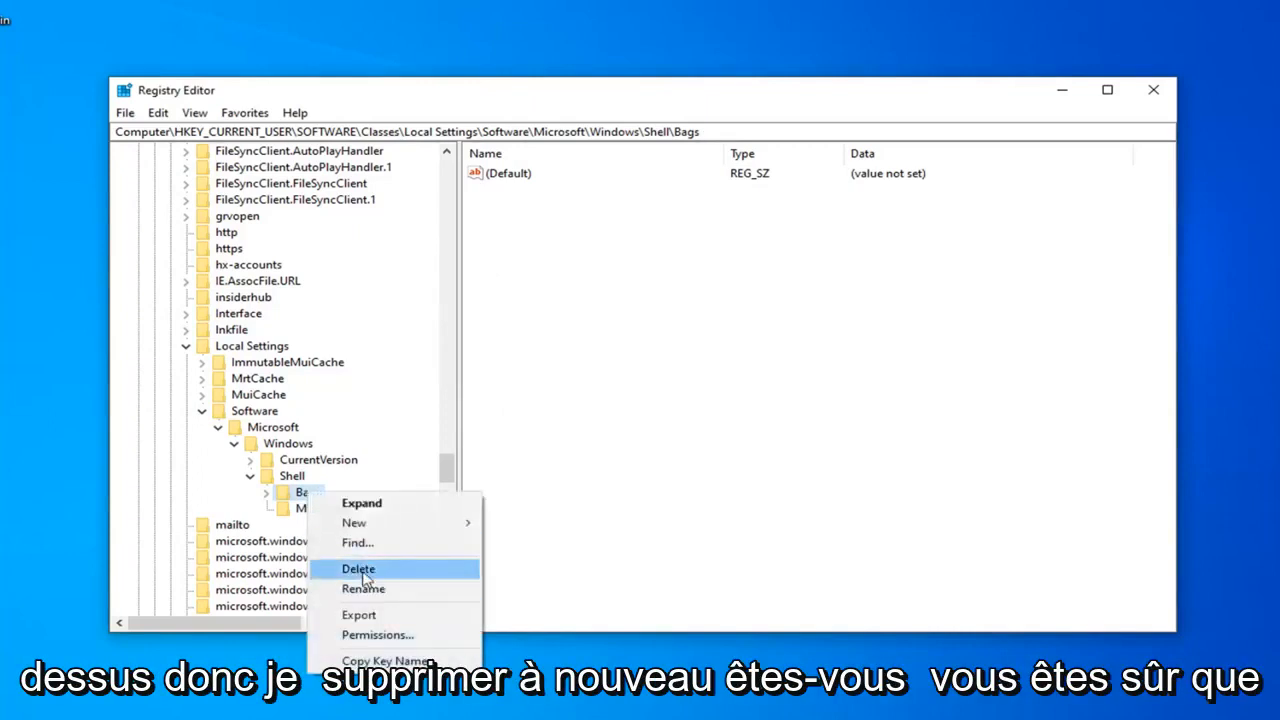
pyautogui.click(357, 568)
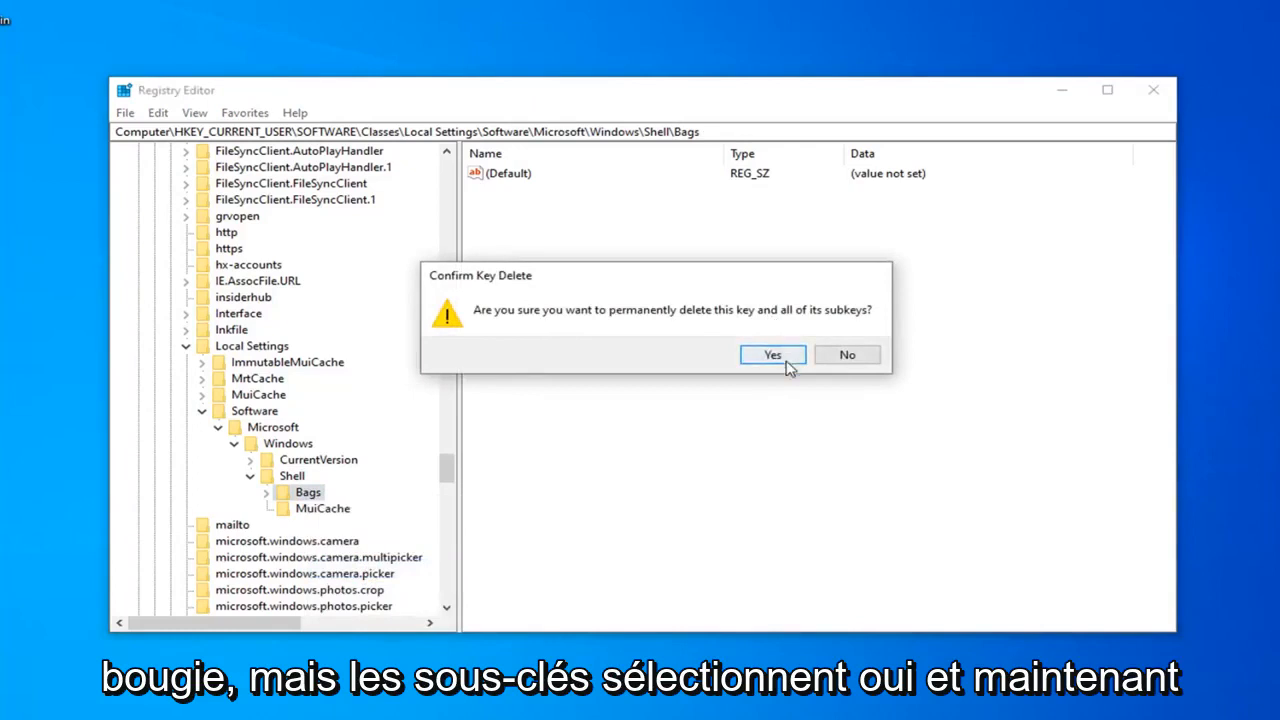
pyautogui.click(771, 355)
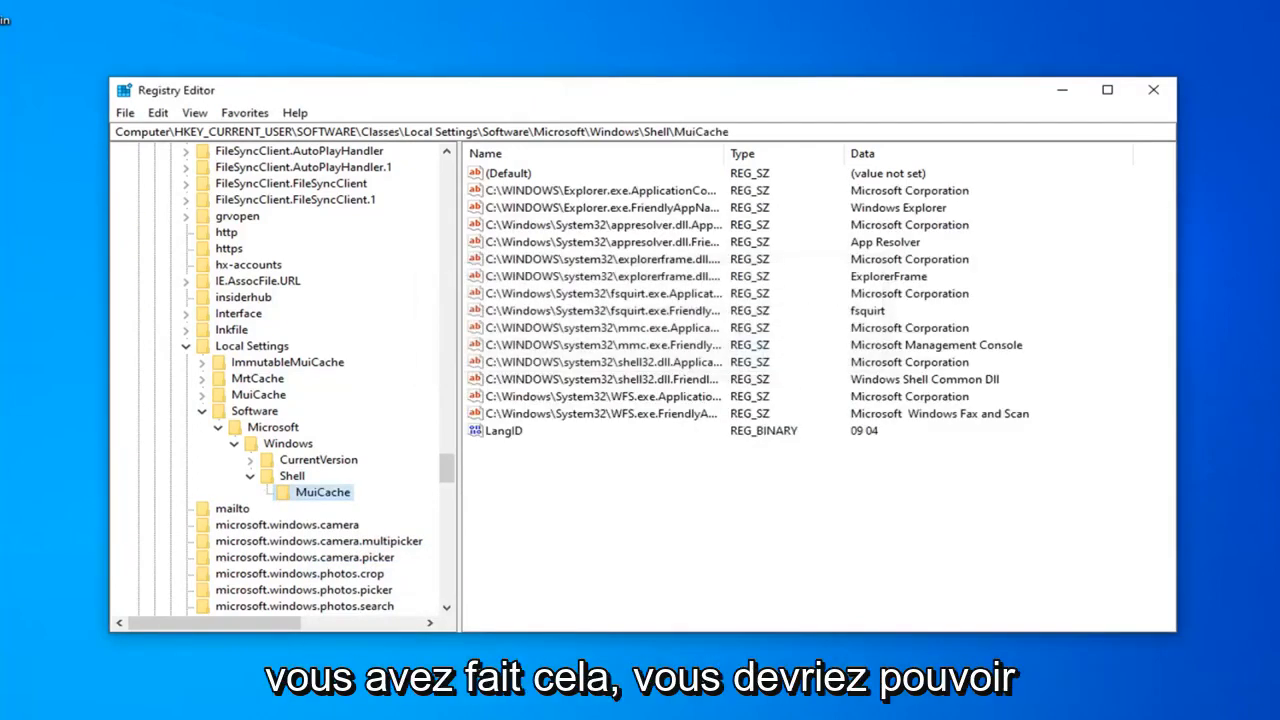
# Collapse the Shell, Local Settings and HKEY_CURRENT_USER branches, then close Registry Editor.
pyautogui.click(291, 475)
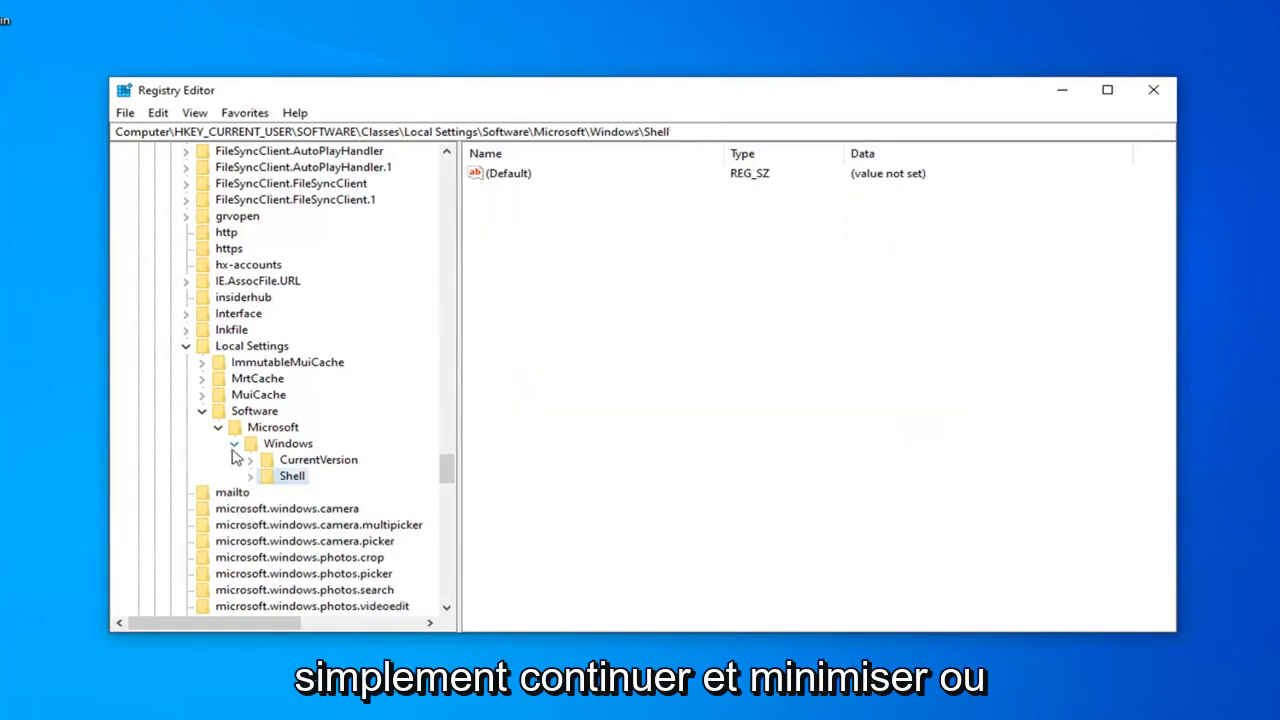
pyautogui.click(217, 427)
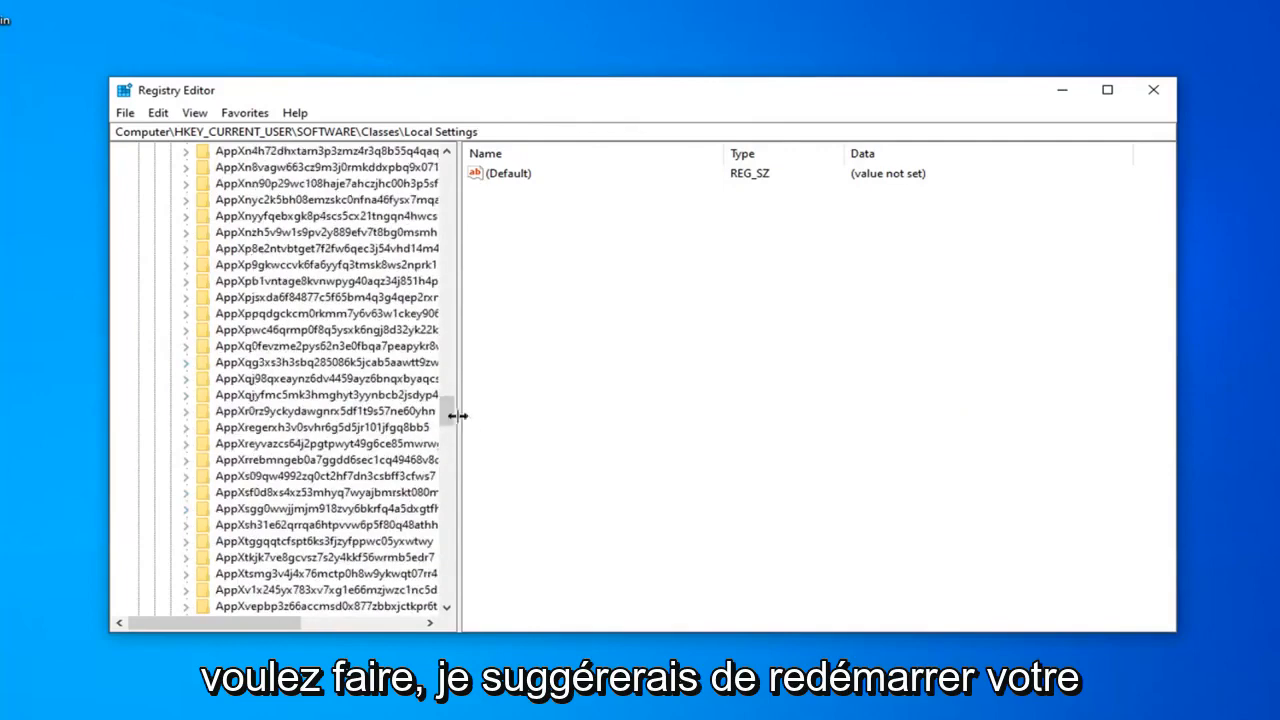
pyautogui.scroll(3)
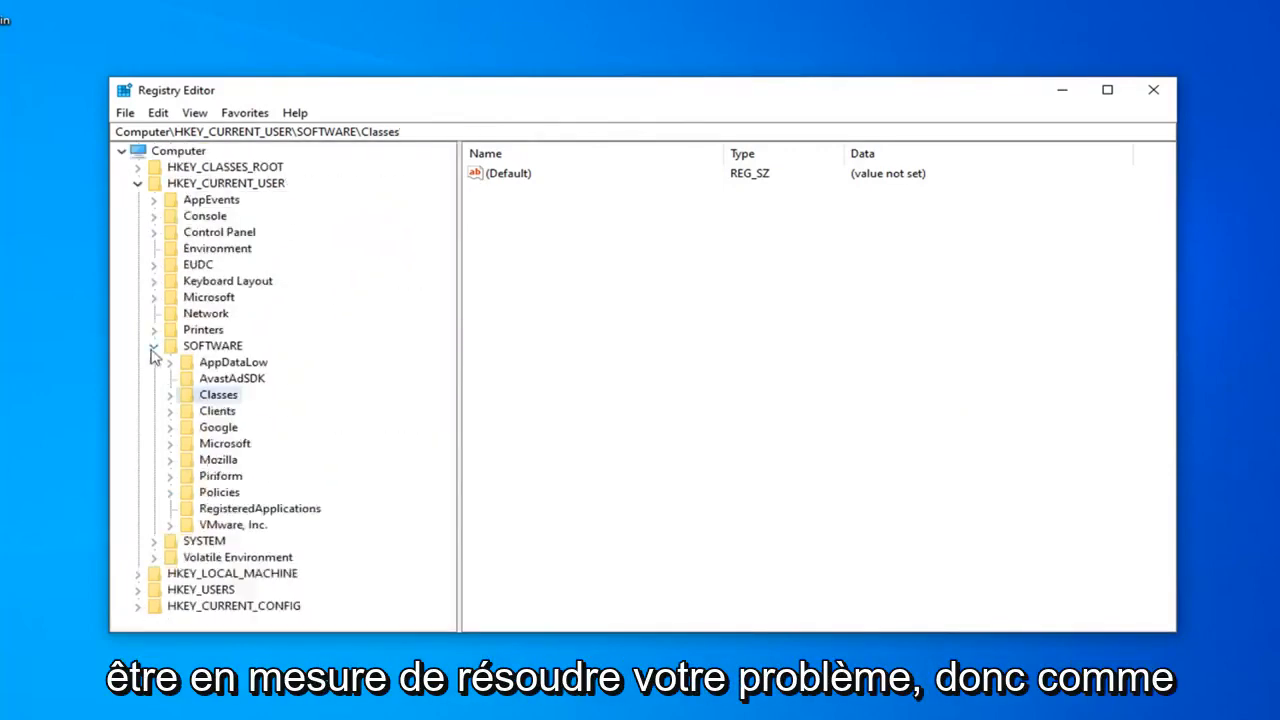
pyautogui.click(137, 183)
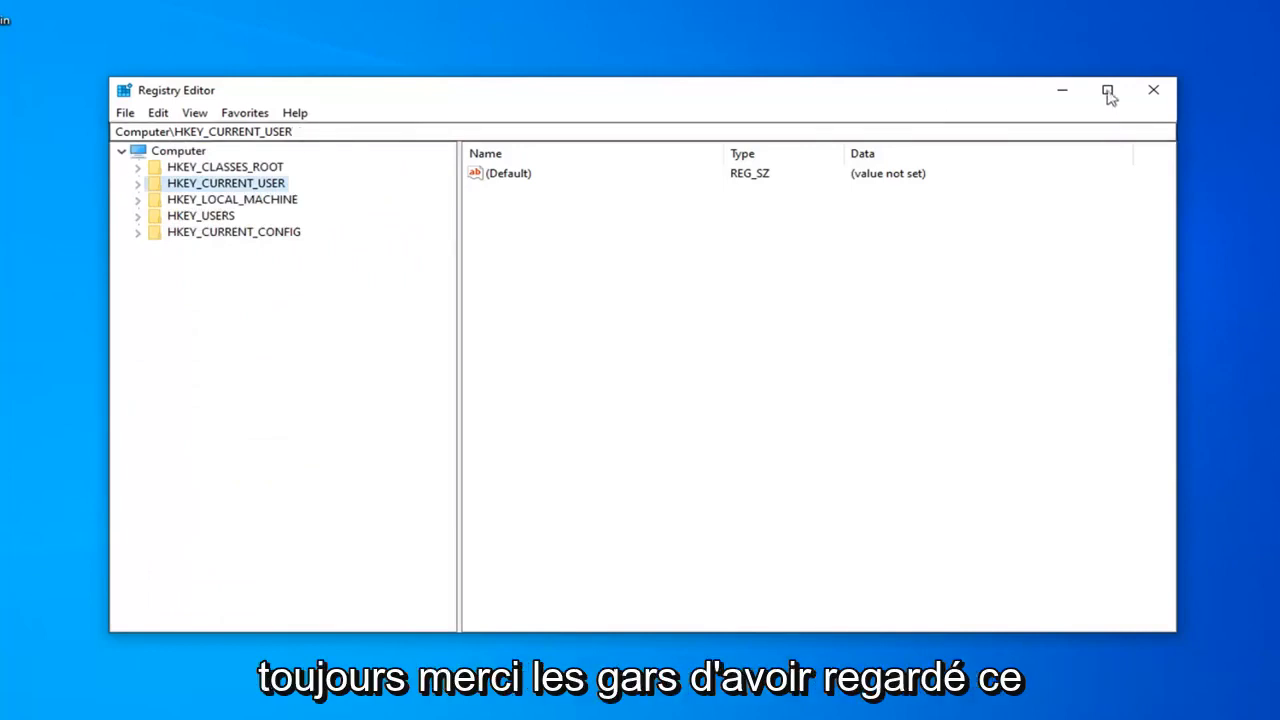
pyautogui.click(1153, 90)
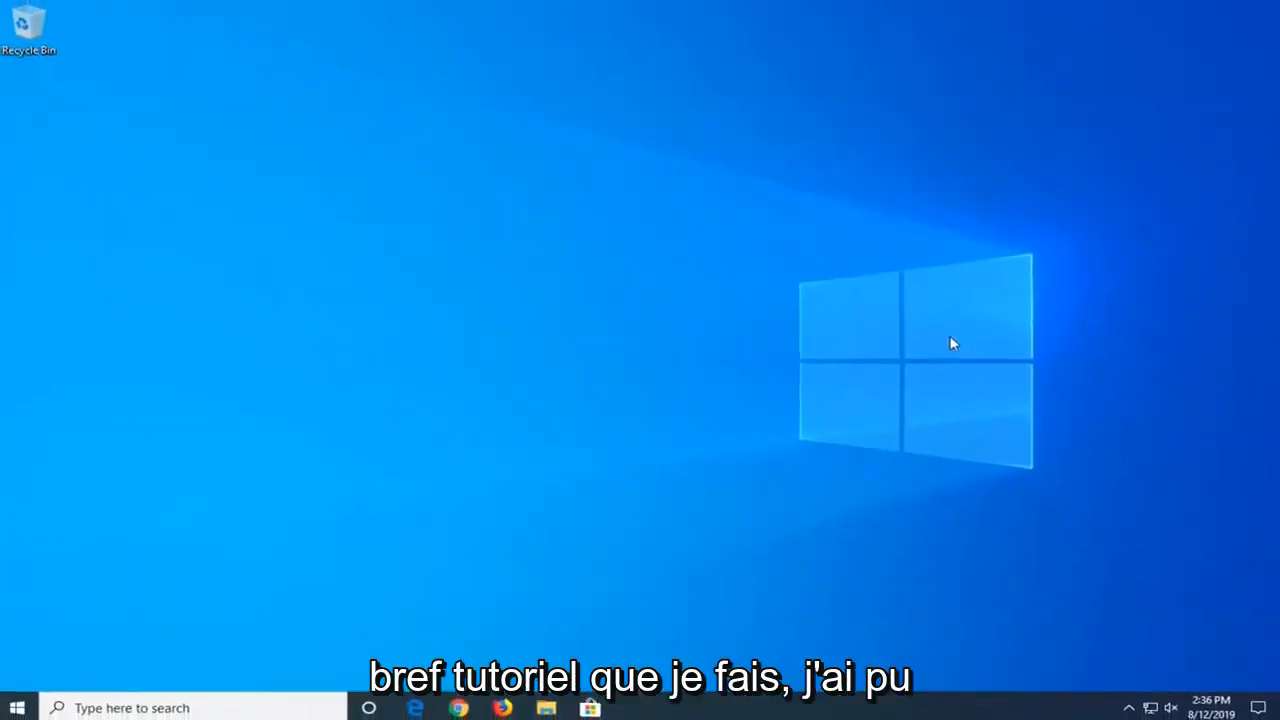